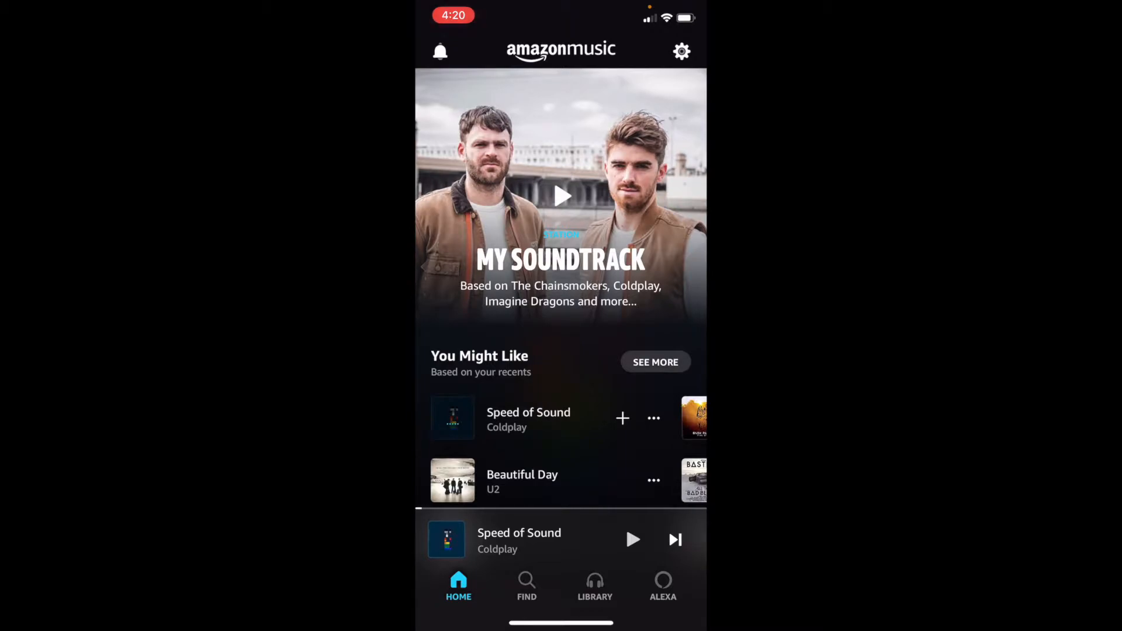
# Add Coldplay's Speed of Sound to My Music from the now-playing menu, then return home.
pyautogui.click(519, 540)
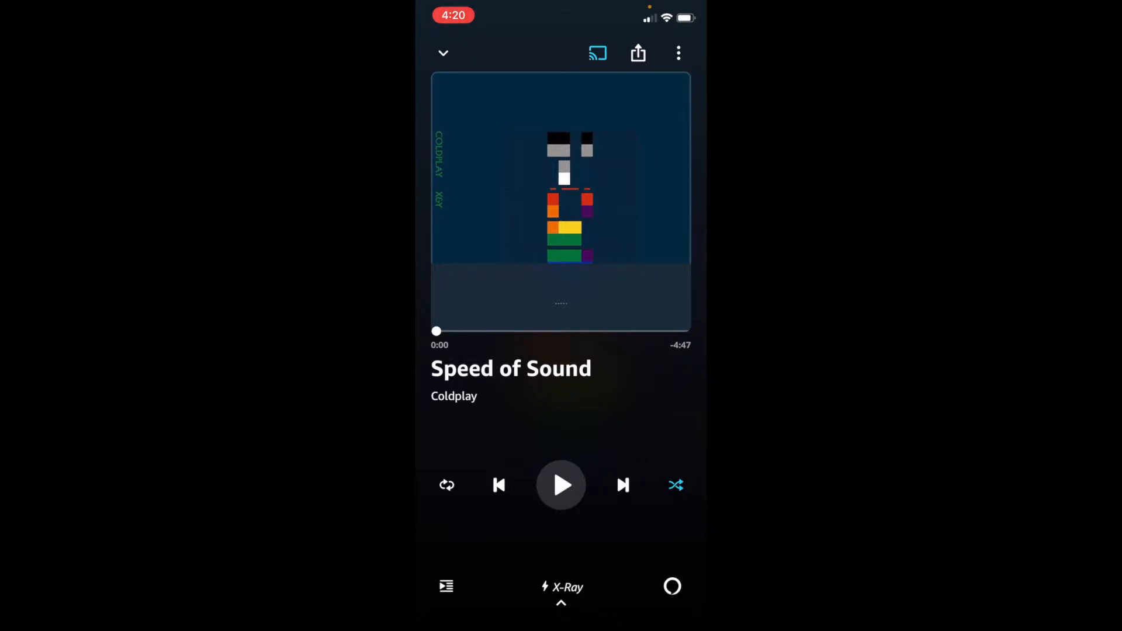
pyautogui.click(678, 53)
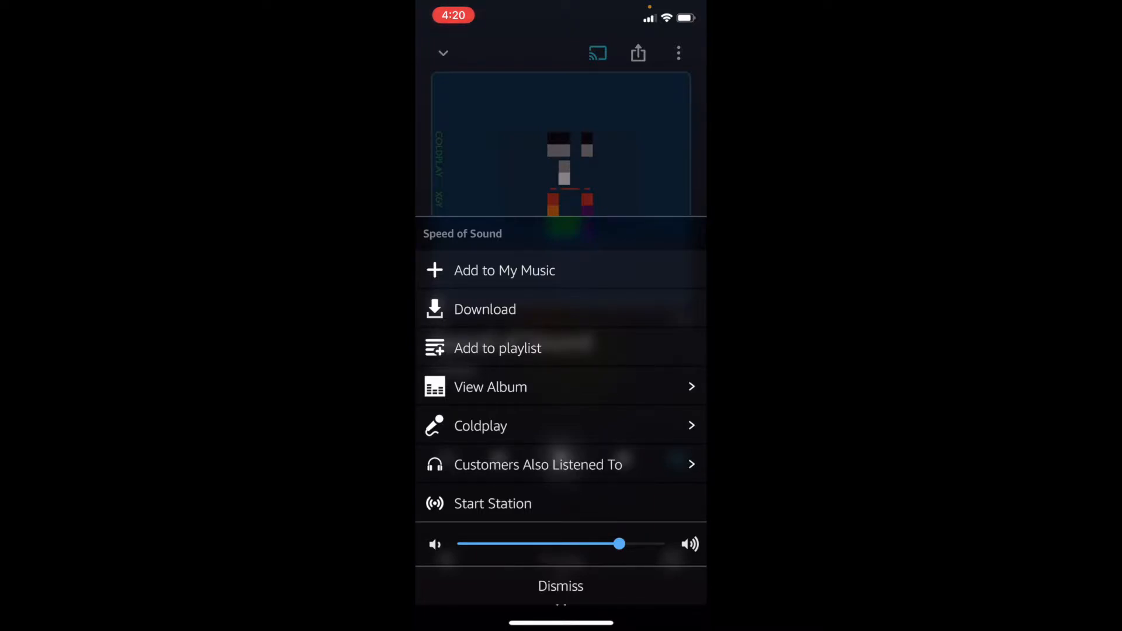
pyautogui.click(503, 270)
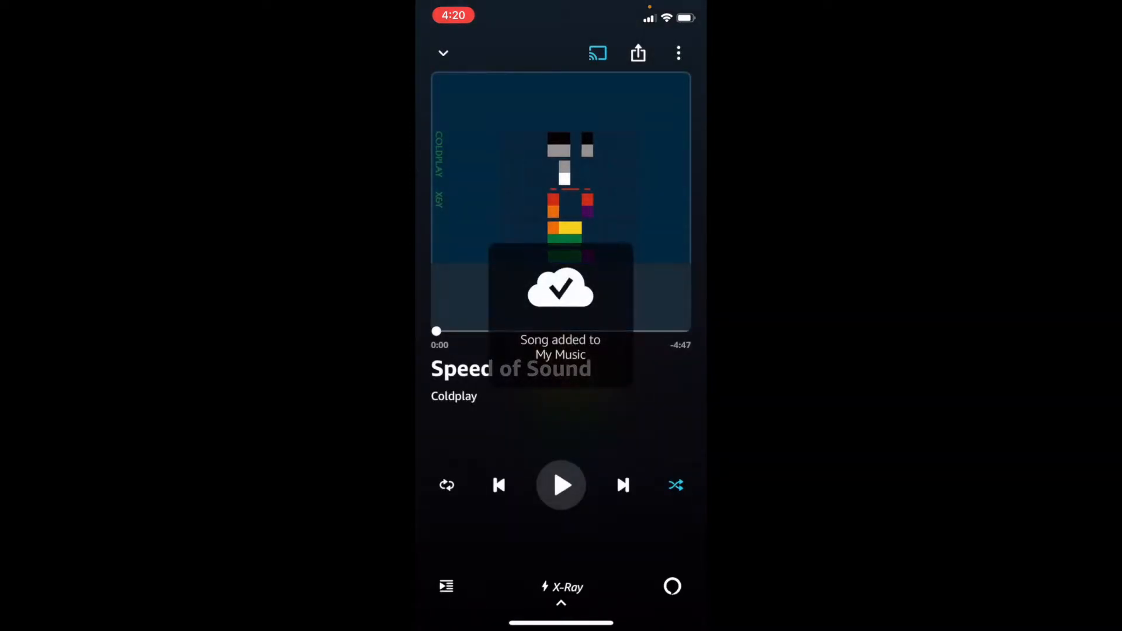
pyautogui.click(443, 53)
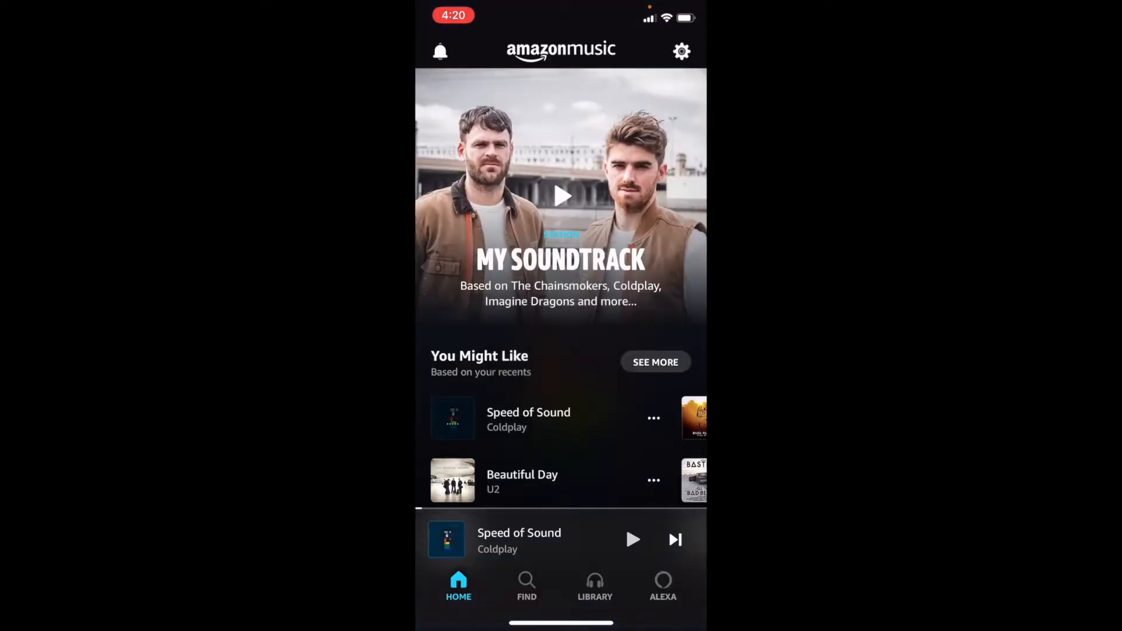
pyautogui.click(595, 586)
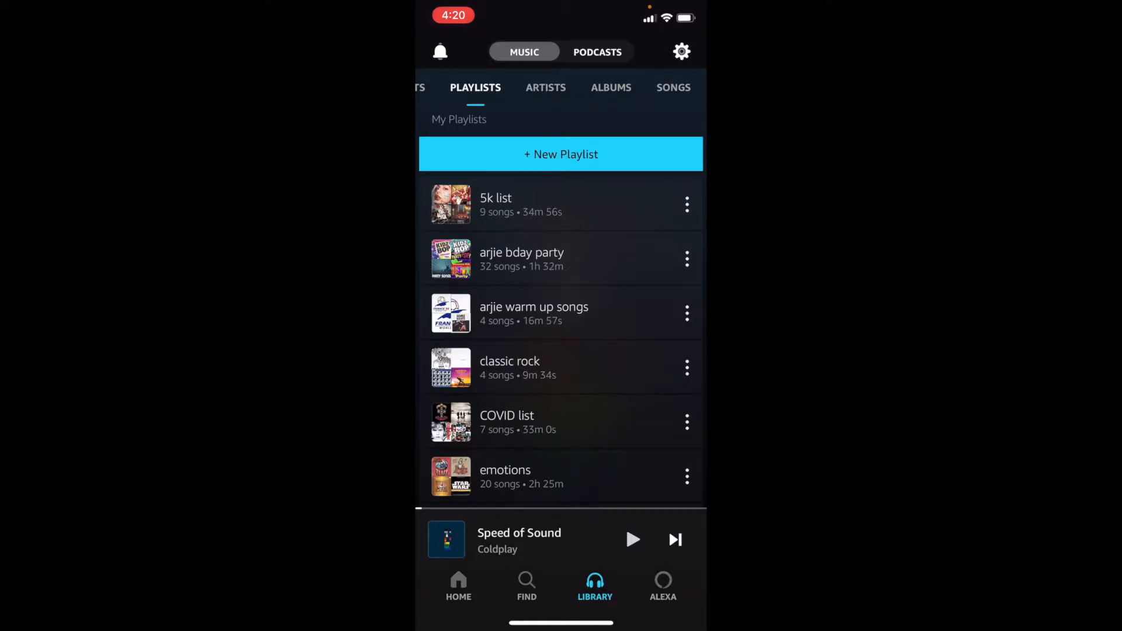
pyautogui.scroll(-3)
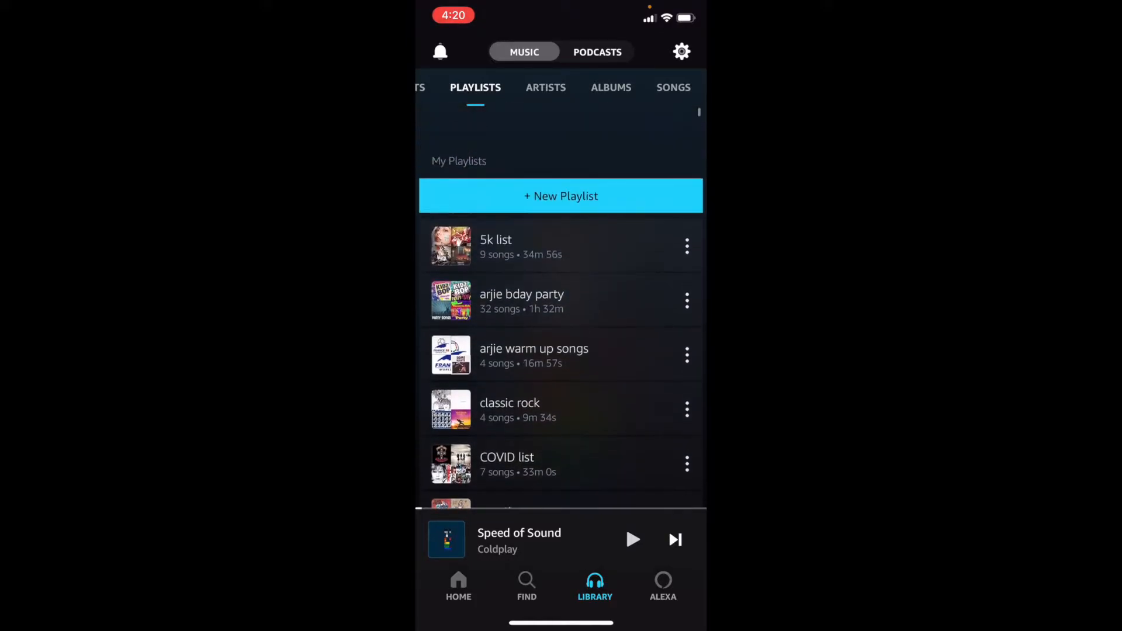
pyautogui.click(546, 88)
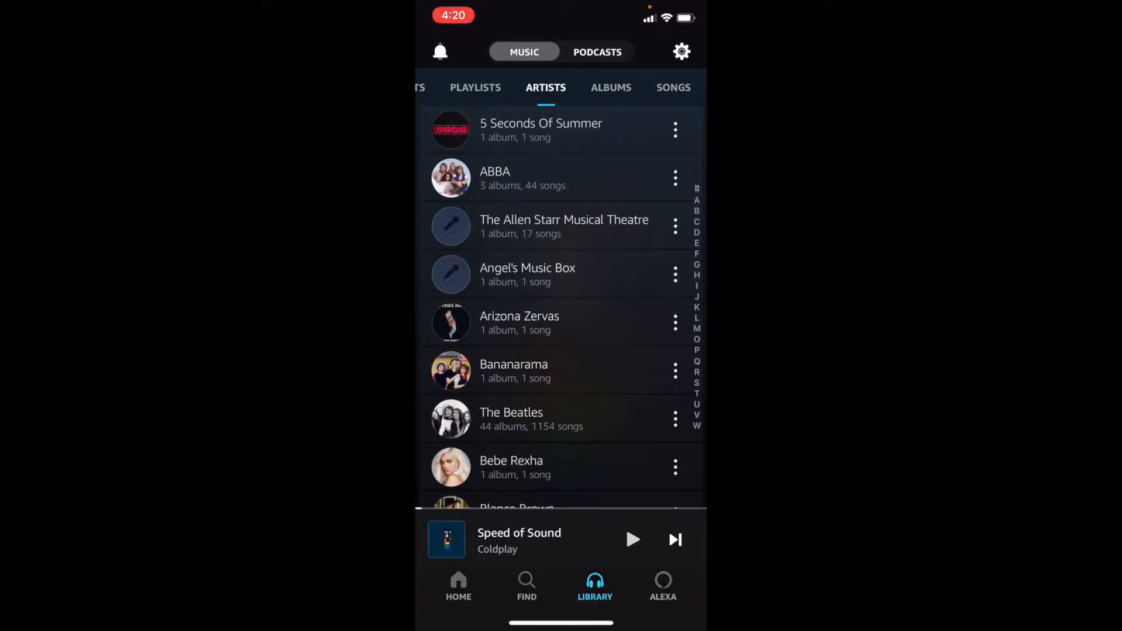
pyautogui.click(420, 88)
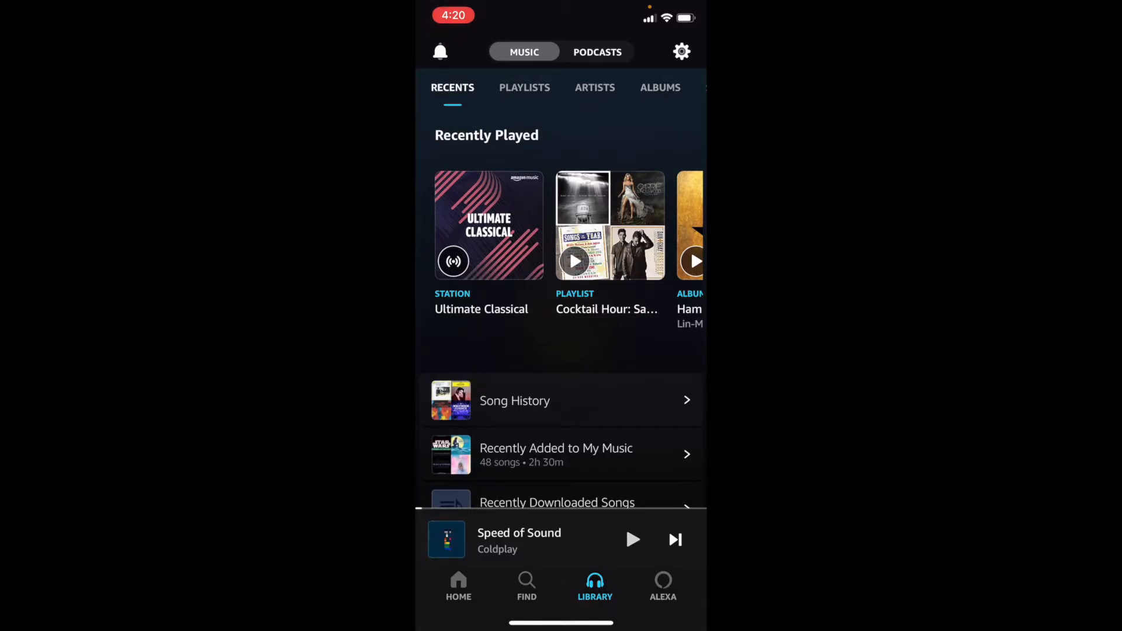
pyautogui.click(459, 585)
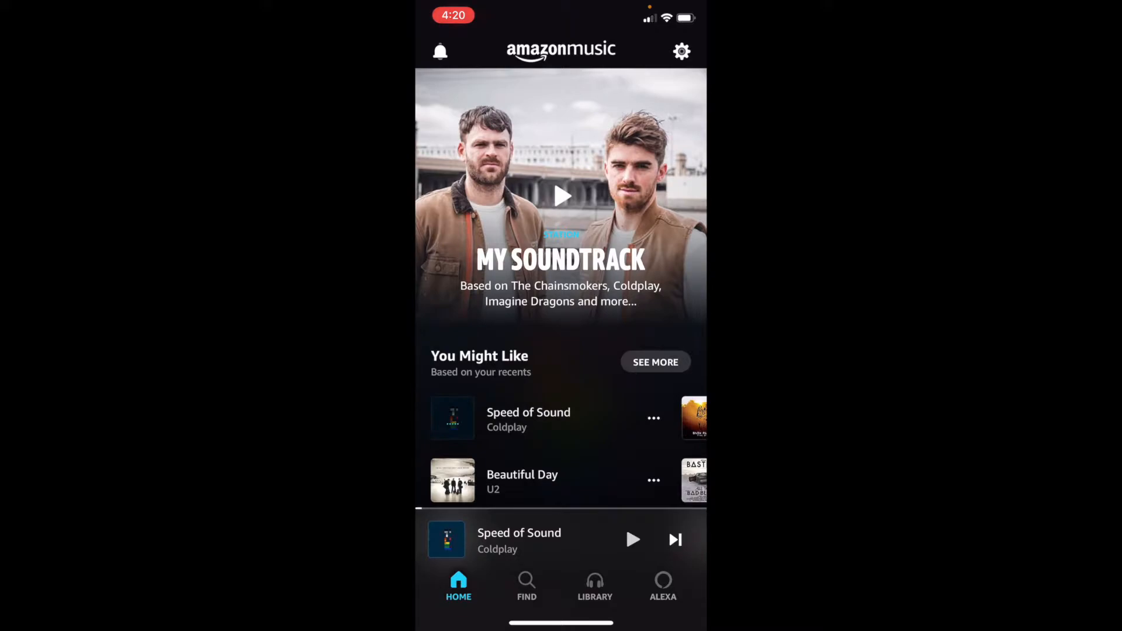
pyautogui.scroll(-3)
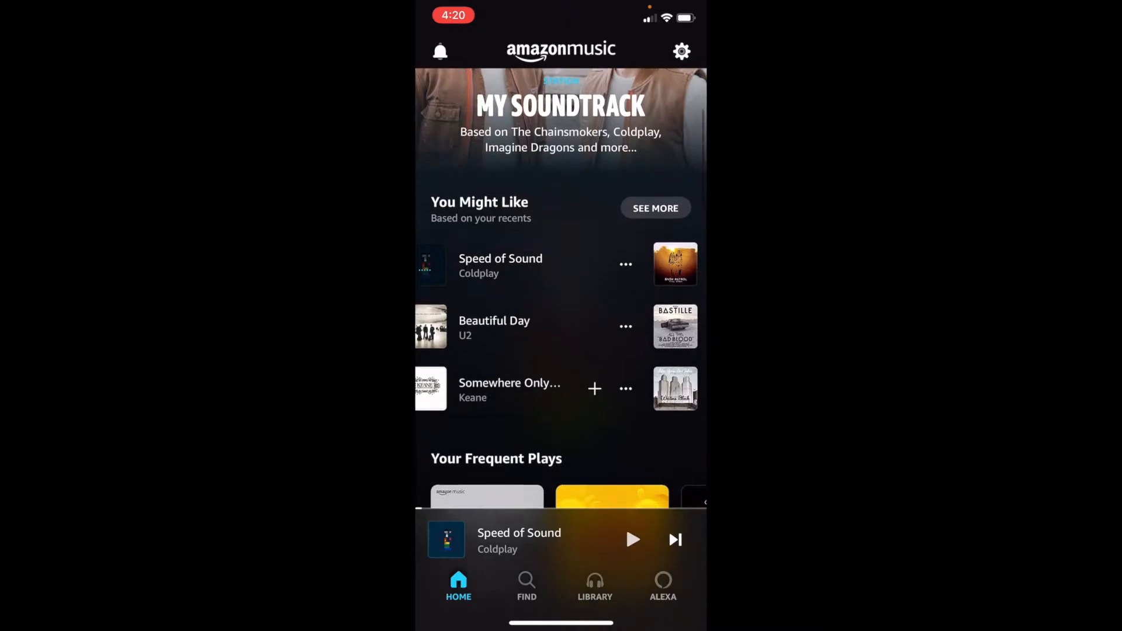
pyautogui.scroll(-3)
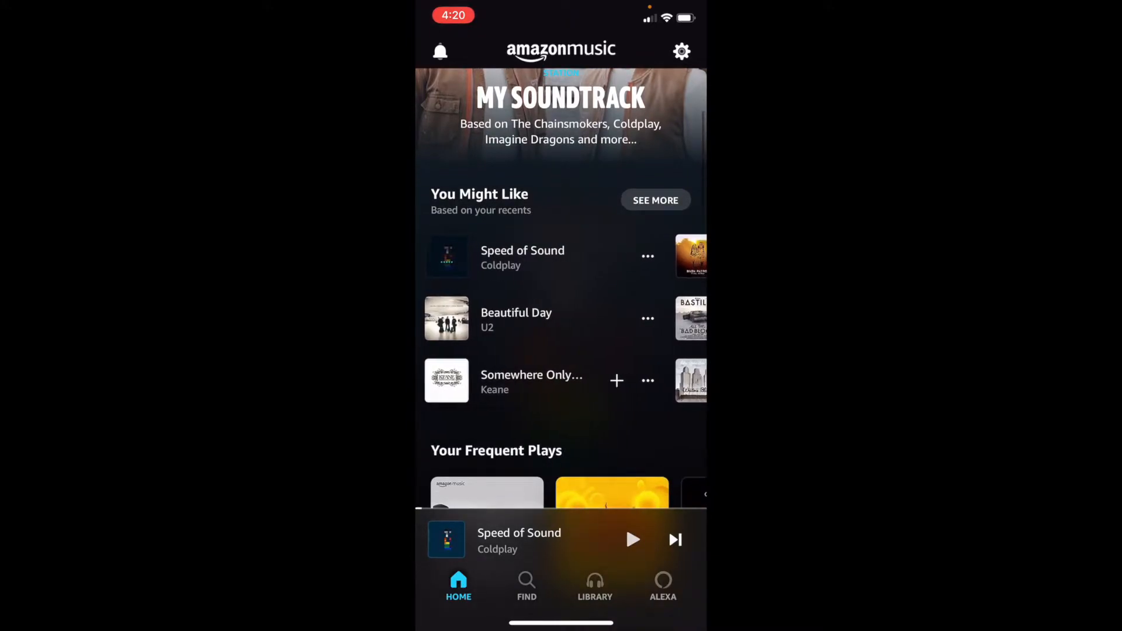
pyautogui.scroll(-3)
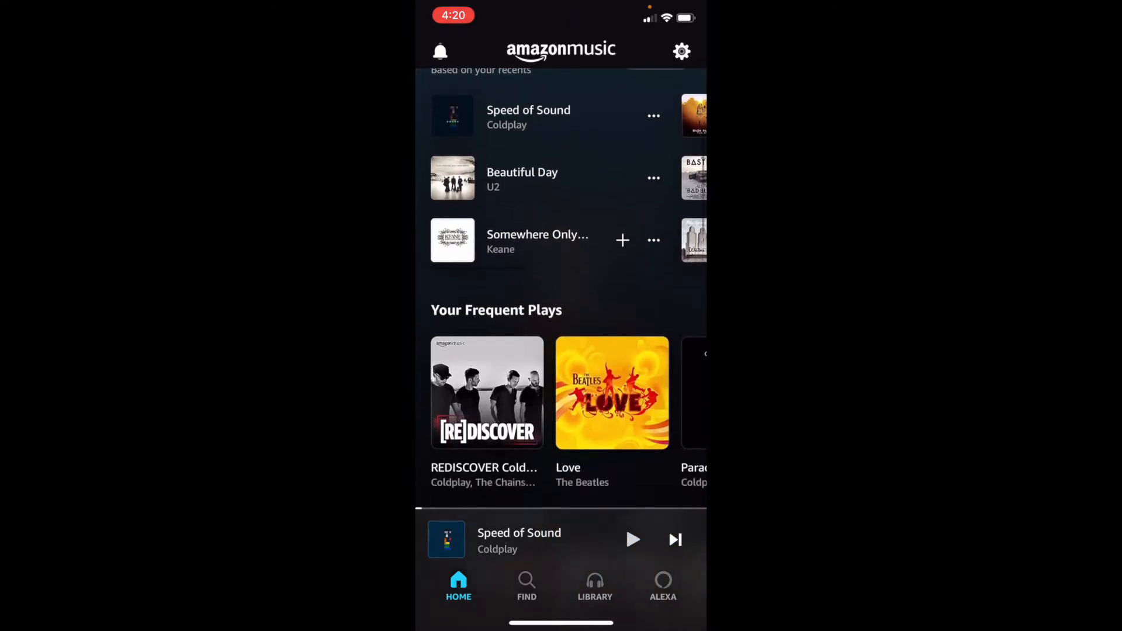
pyautogui.scroll(-3)
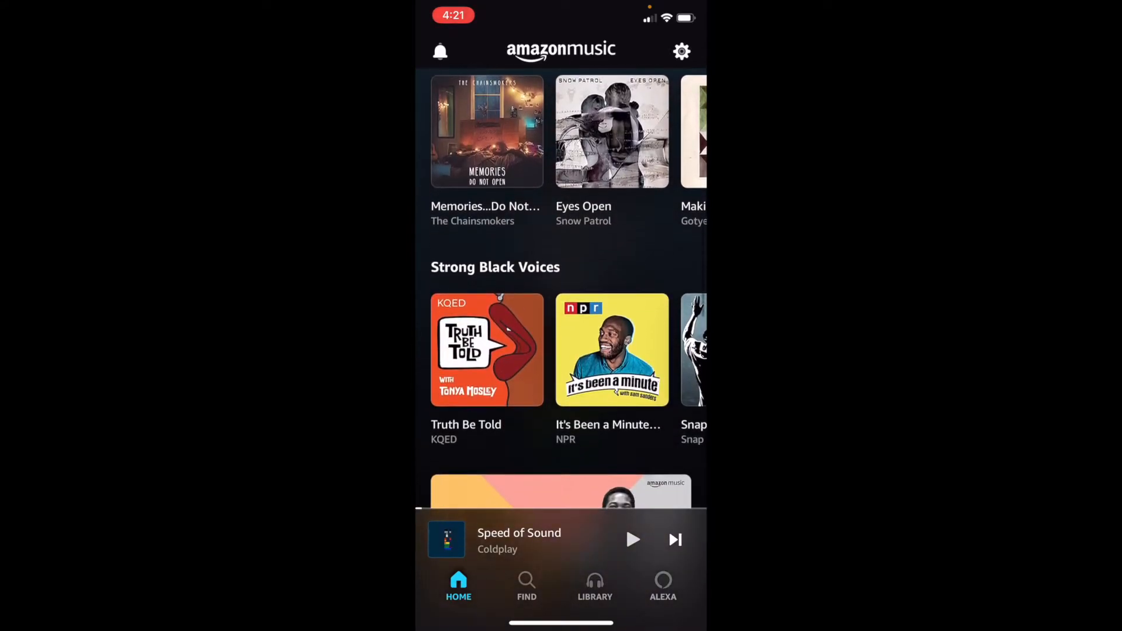
pyautogui.scroll(-3)
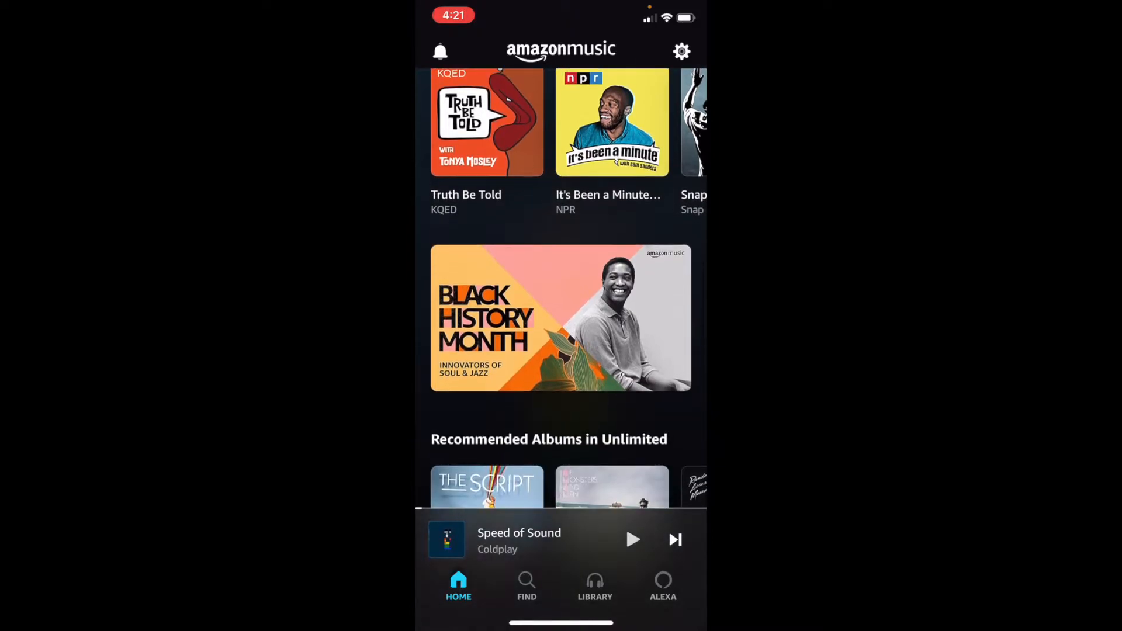
pyautogui.scroll(-3)
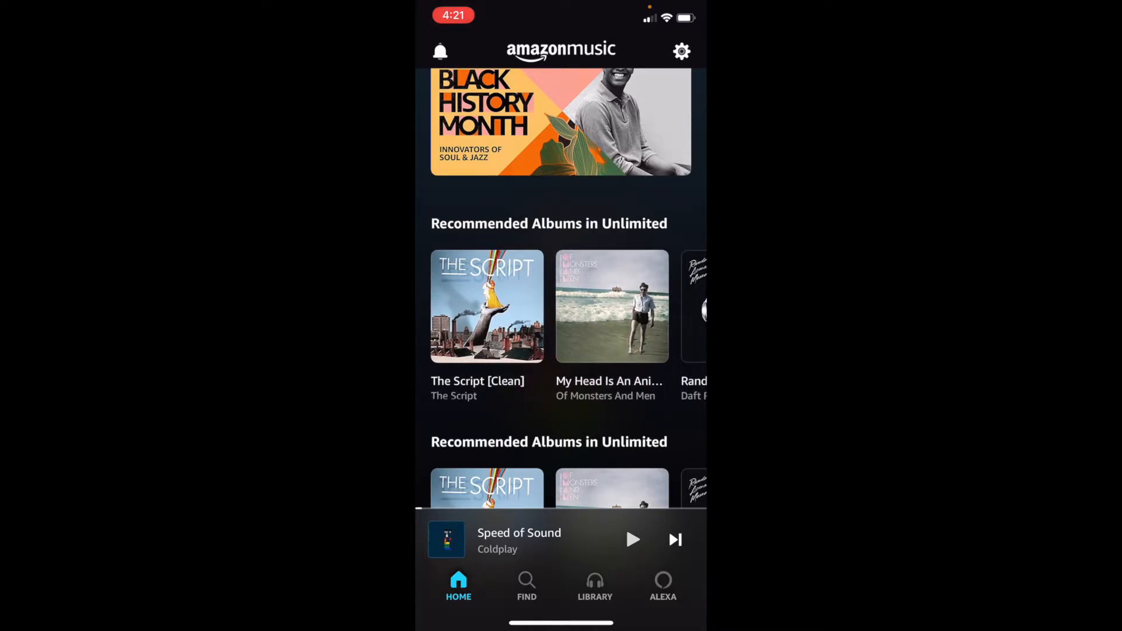
pyautogui.scroll(-3)
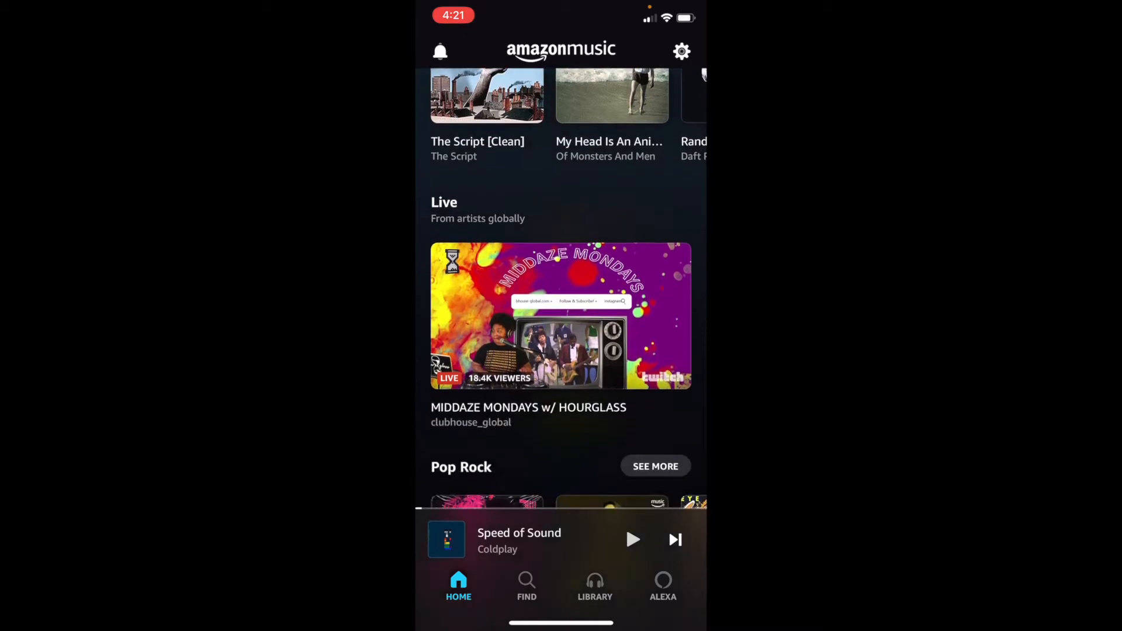
pyautogui.scroll(3)
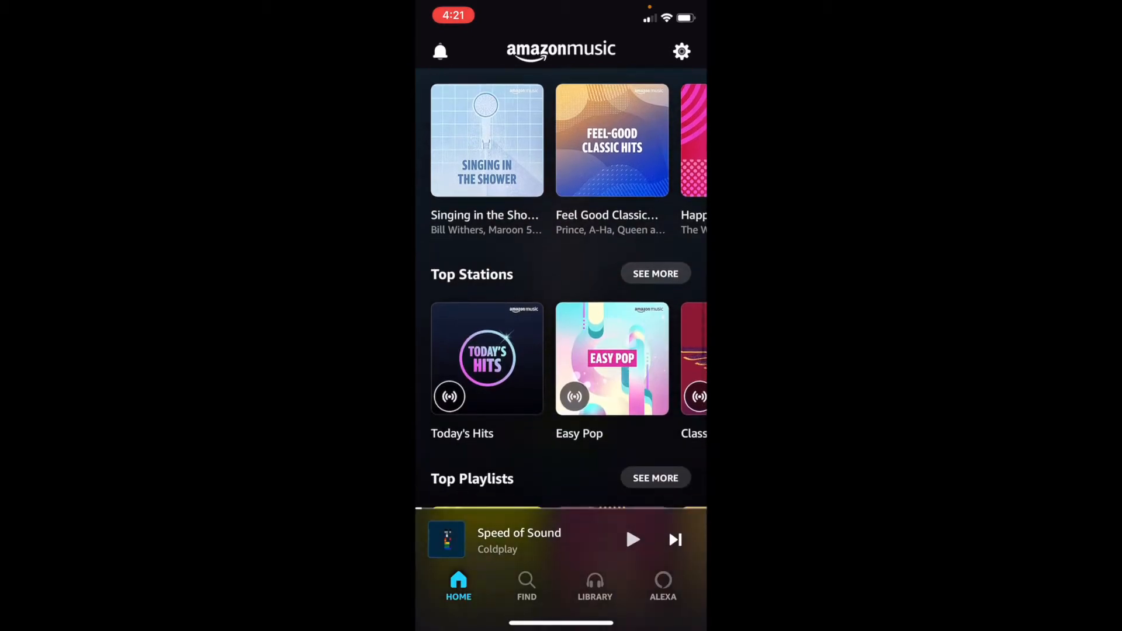
pyautogui.scroll(-3)
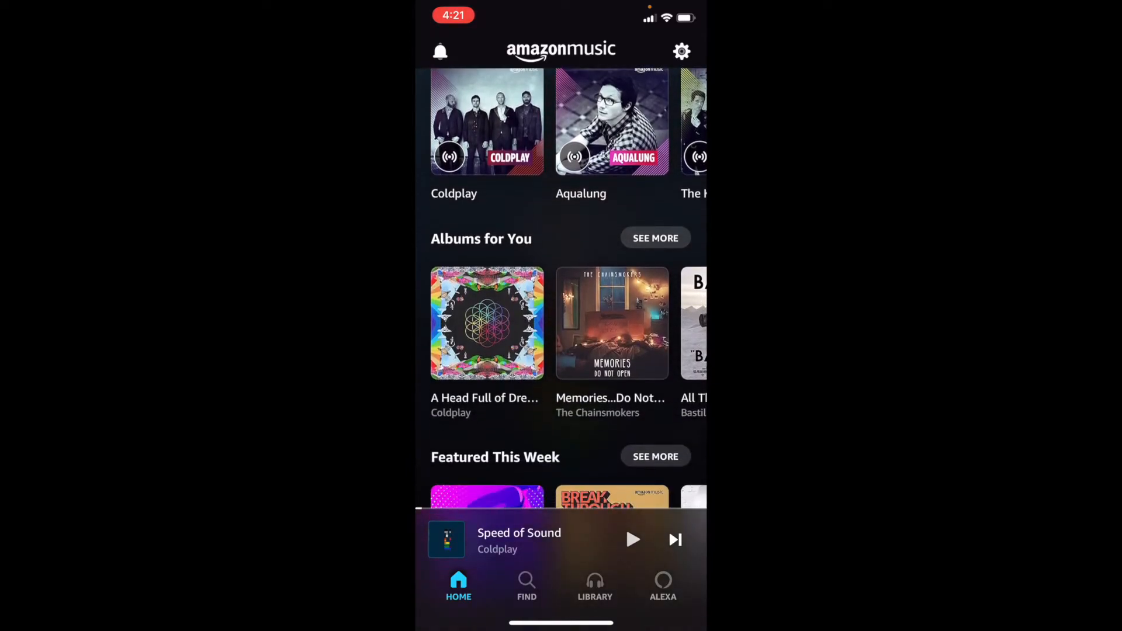
pyautogui.scroll(-3)
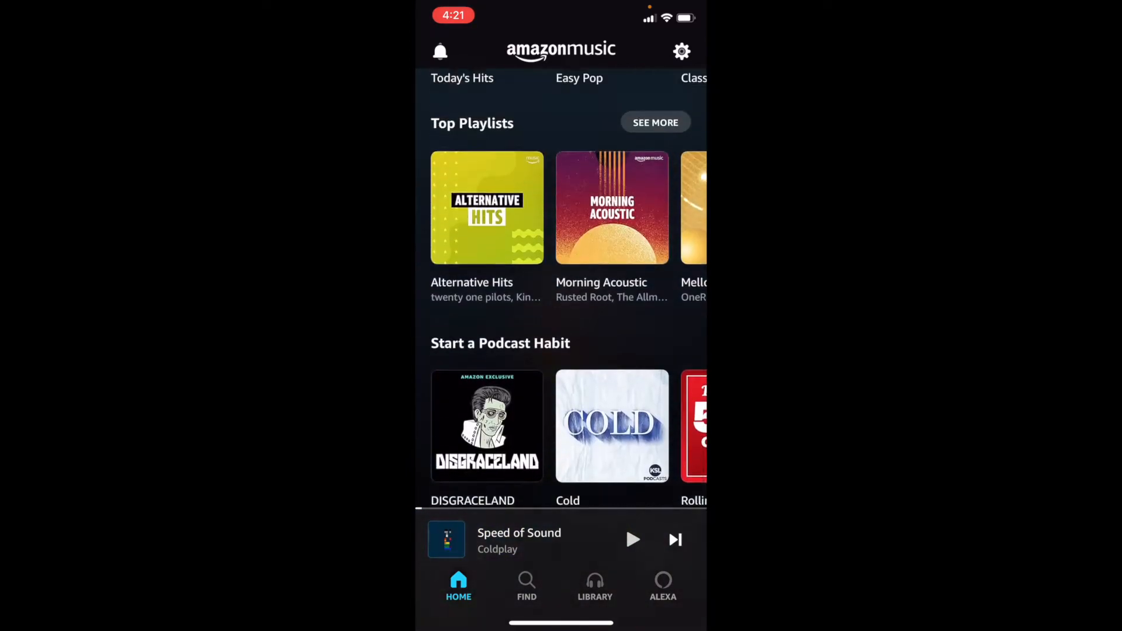
pyautogui.scroll(-3)
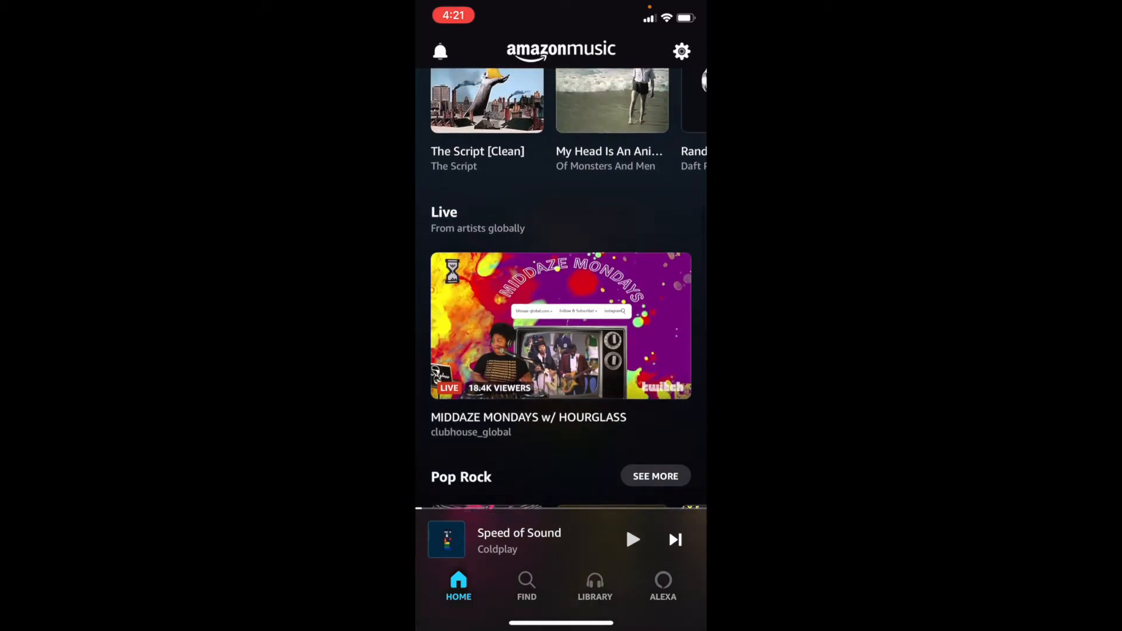
pyautogui.scroll(-3)
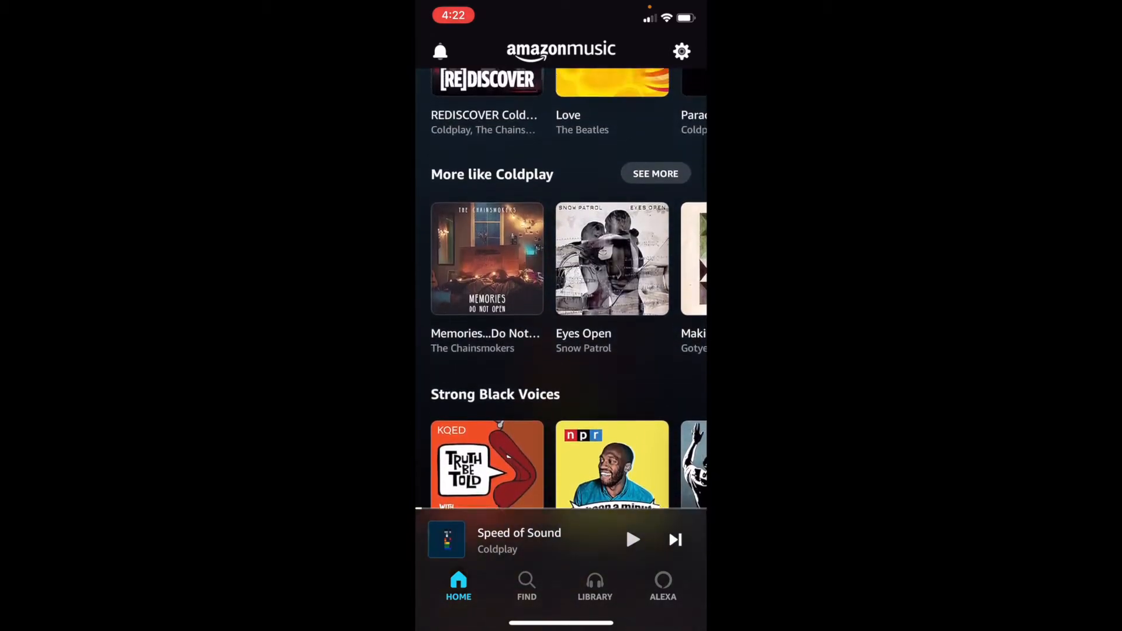
# Rerun the earlier Coldplay search from the Find page's search history.
pyautogui.click(526, 586)
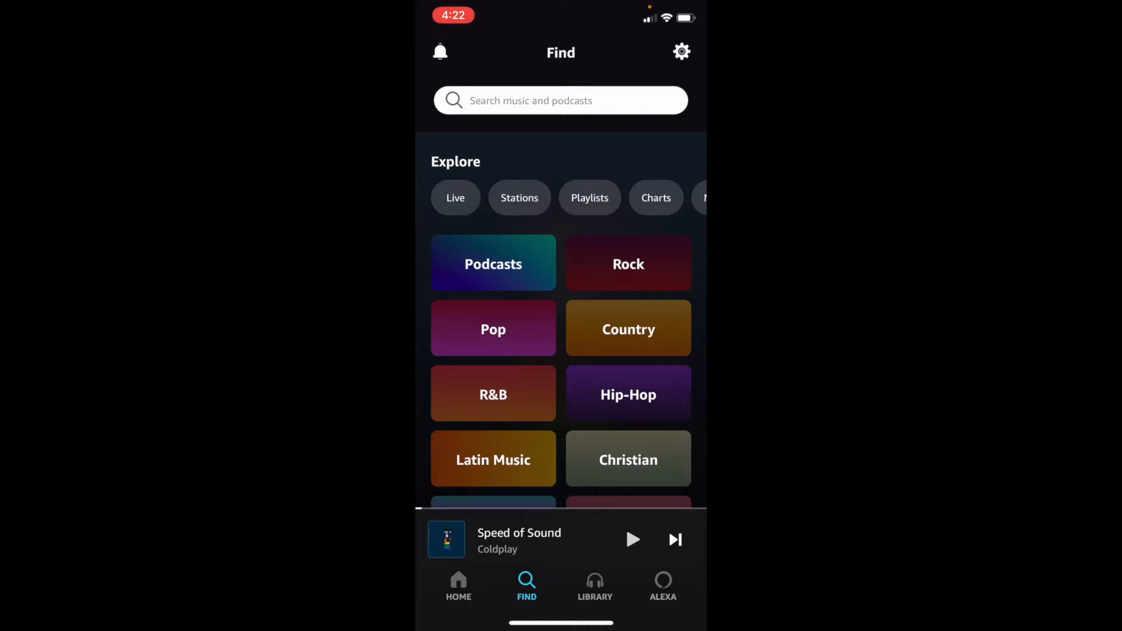
pyautogui.click(560, 101)
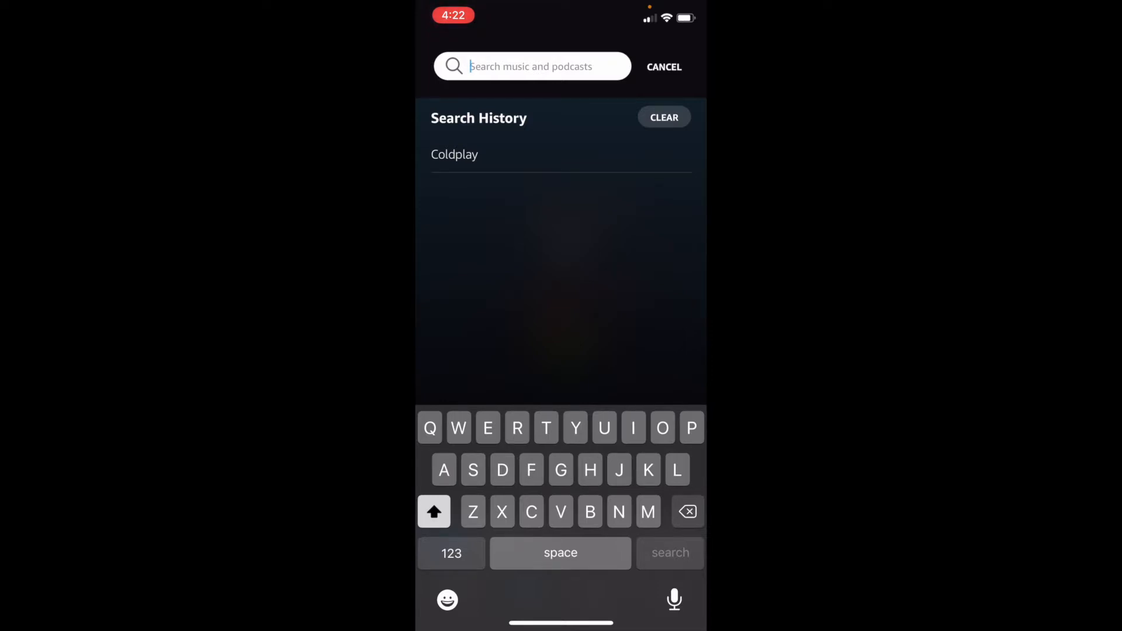
pyautogui.click(455, 154)
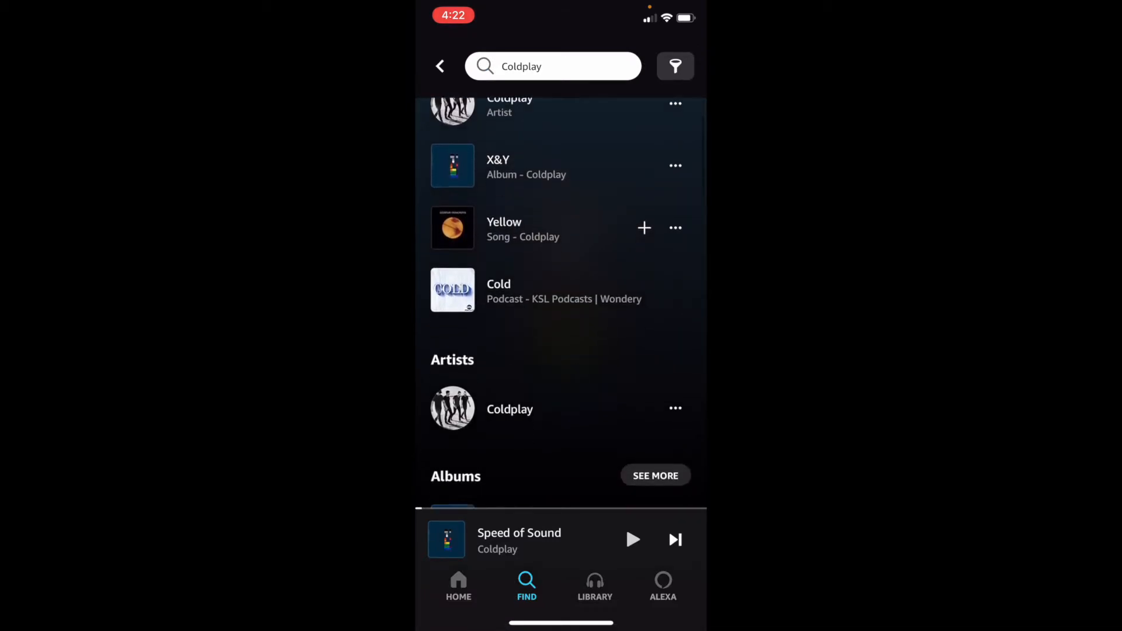
# Browse the Coldplay results through artists, albums, playlists, stations, podcasts and podcast episodes.
pyautogui.scroll(3)
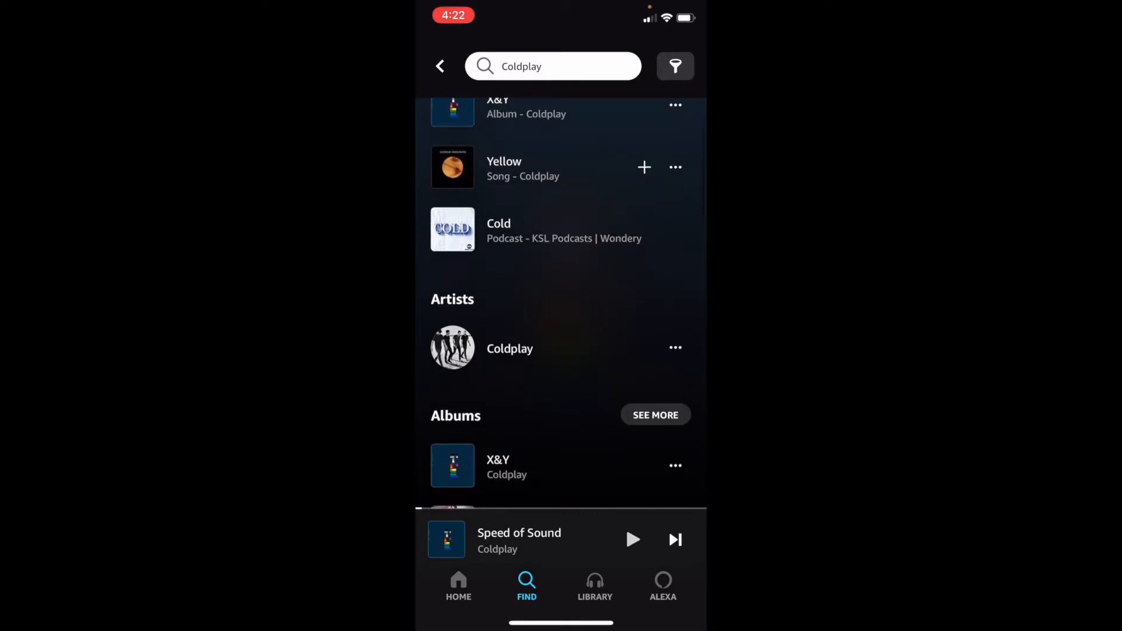
pyautogui.scroll(-3)
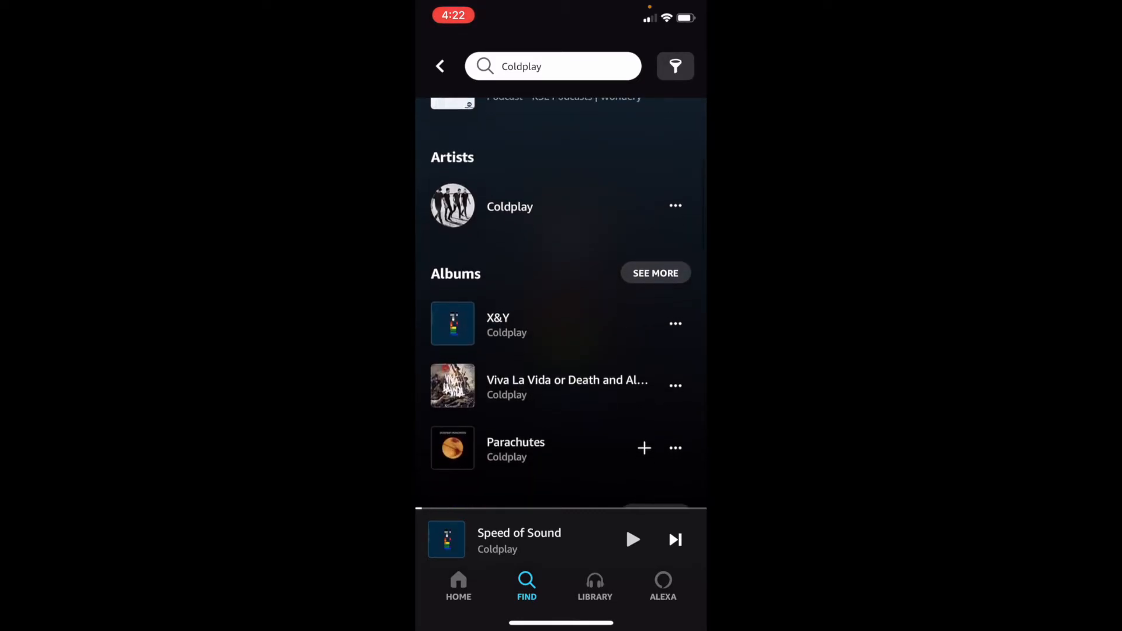
pyautogui.scroll(-3)
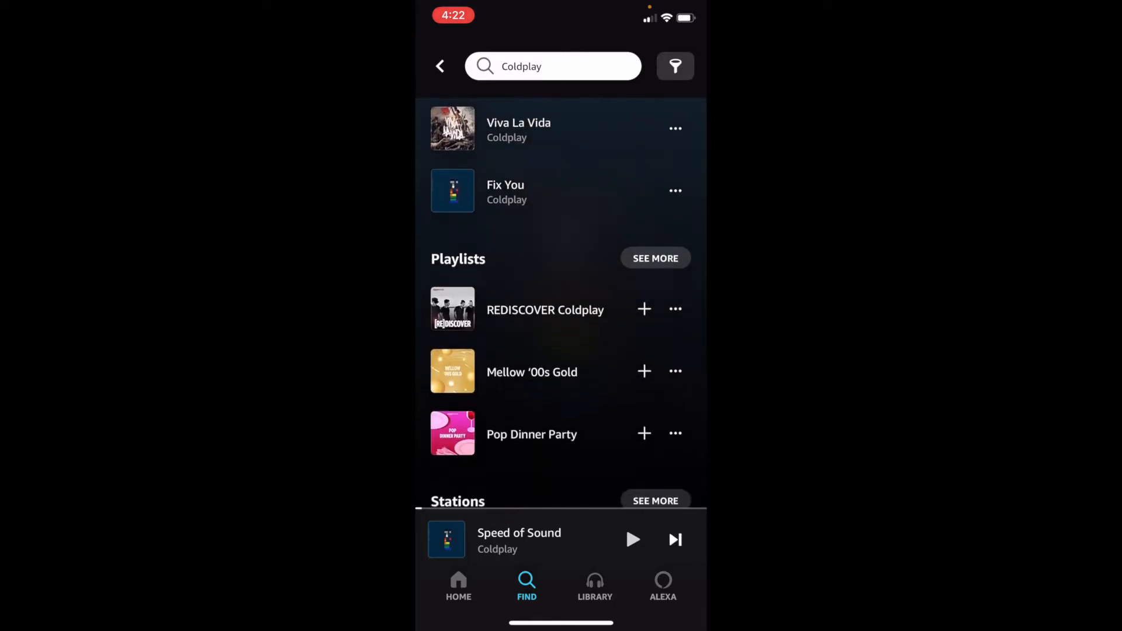
pyautogui.scroll(-3)
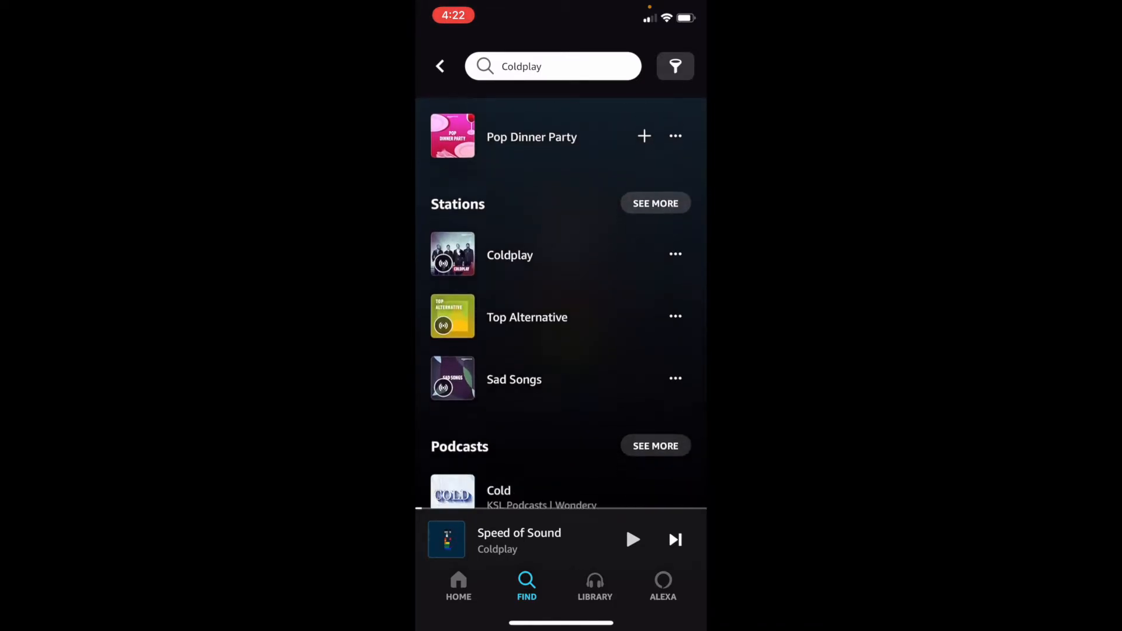
pyautogui.scroll(-3)
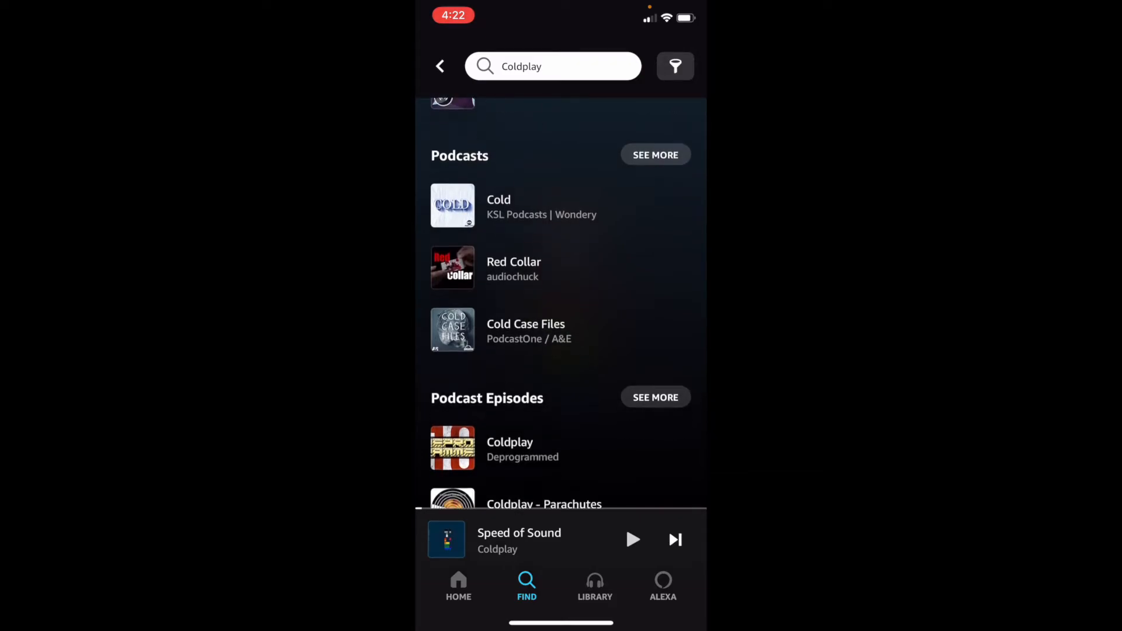
pyautogui.scroll(3)
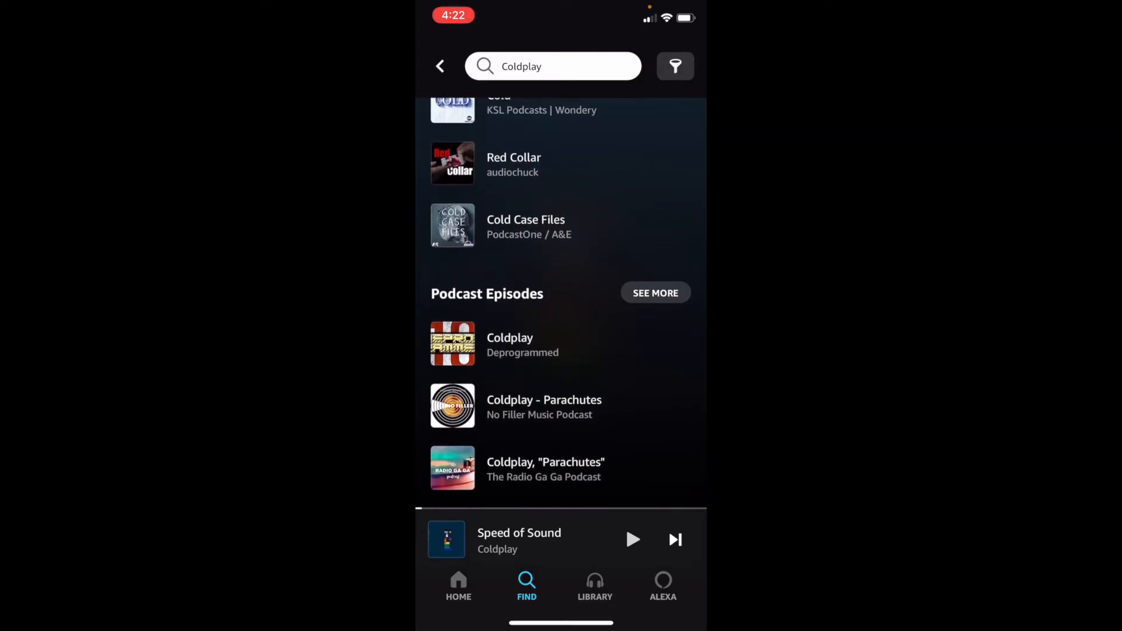
# View and close the search Filters sheet, leave the Coldplay results, and start a fresh search showing history.
pyautogui.click(673, 65)
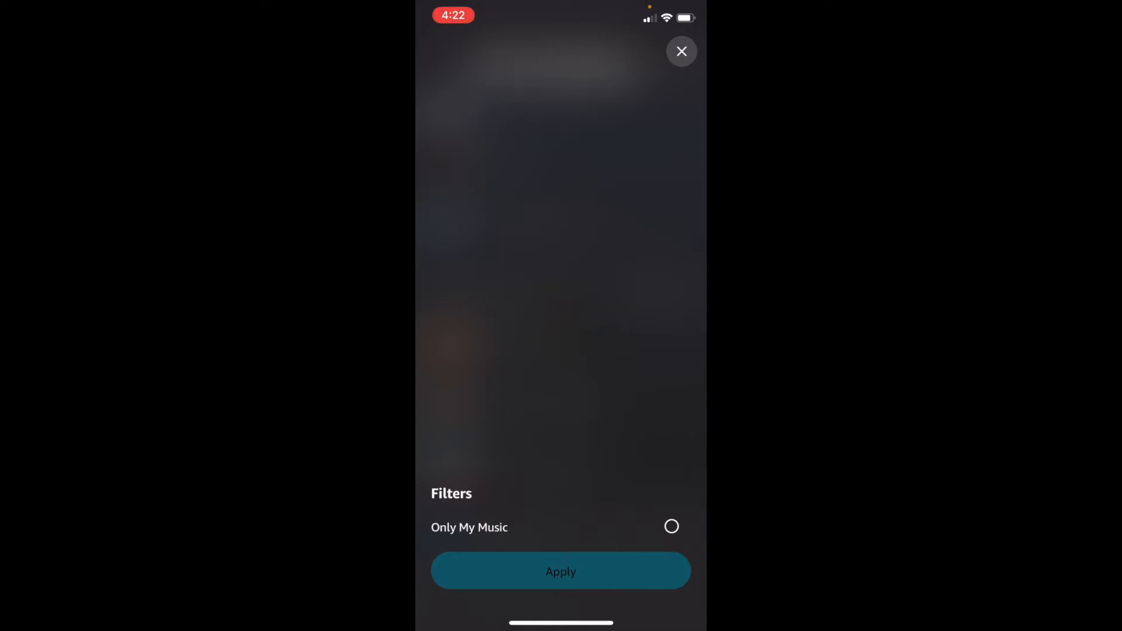
pyautogui.click(681, 52)
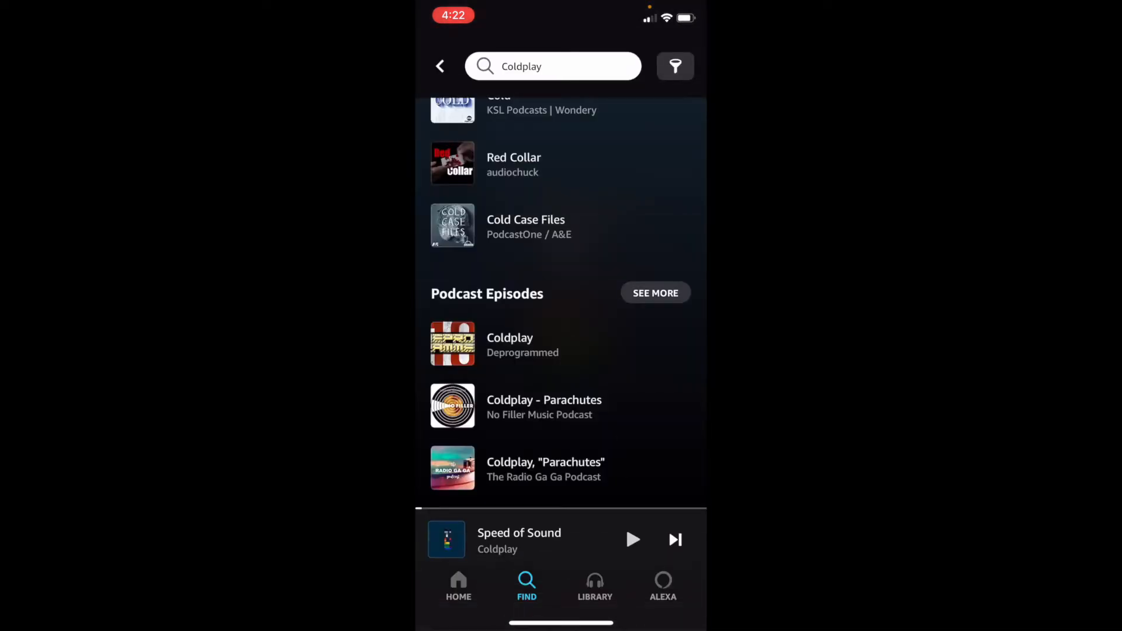
pyautogui.click(441, 65)
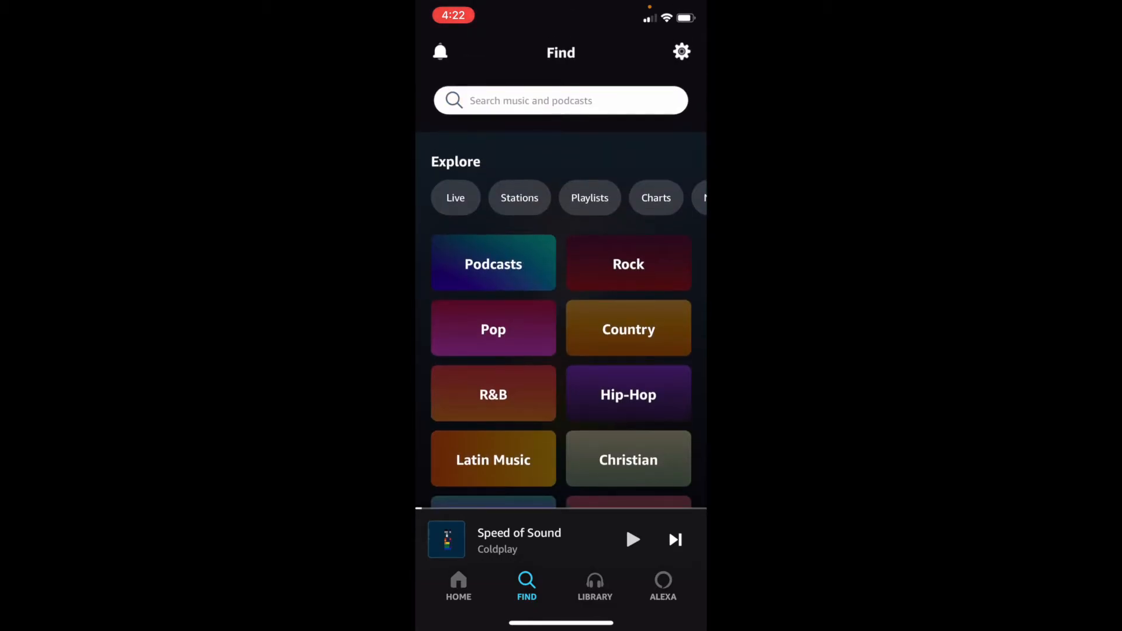
pyautogui.click(560, 100)
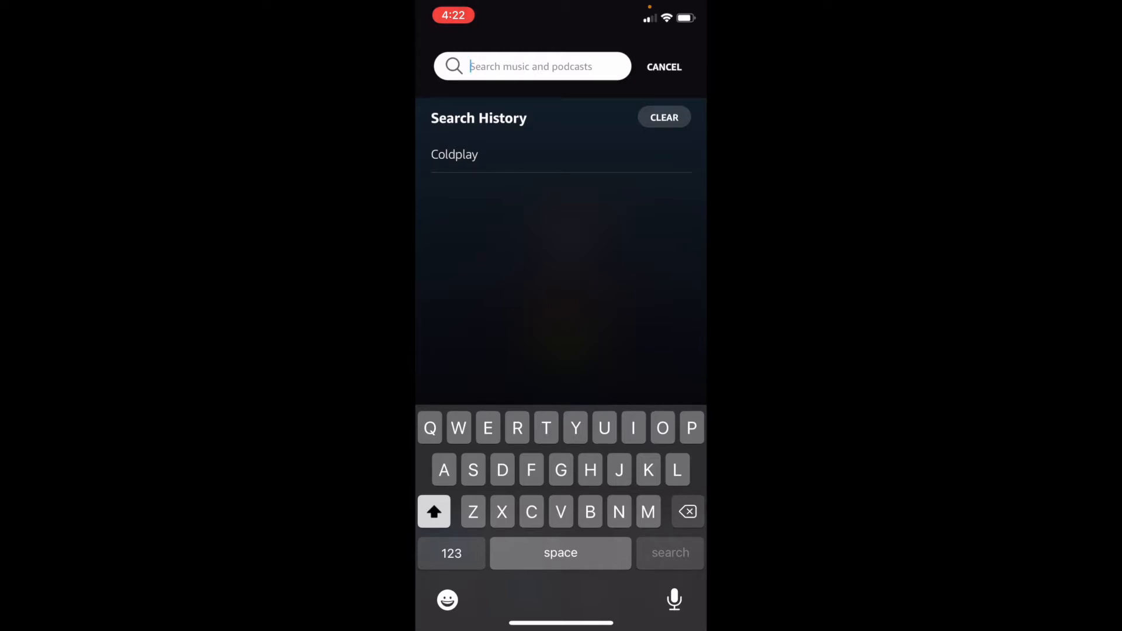
# Cancel the search and look over the Explore genre tiles on the Find page.
pyautogui.click(664, 67)
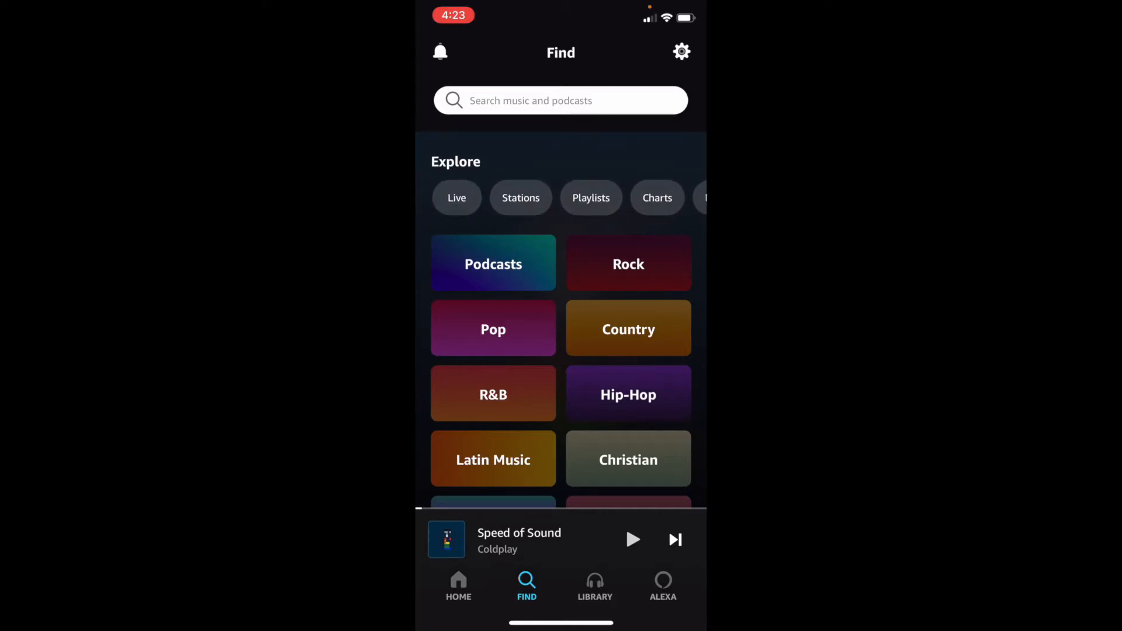
pyautogui.scroll(-3)
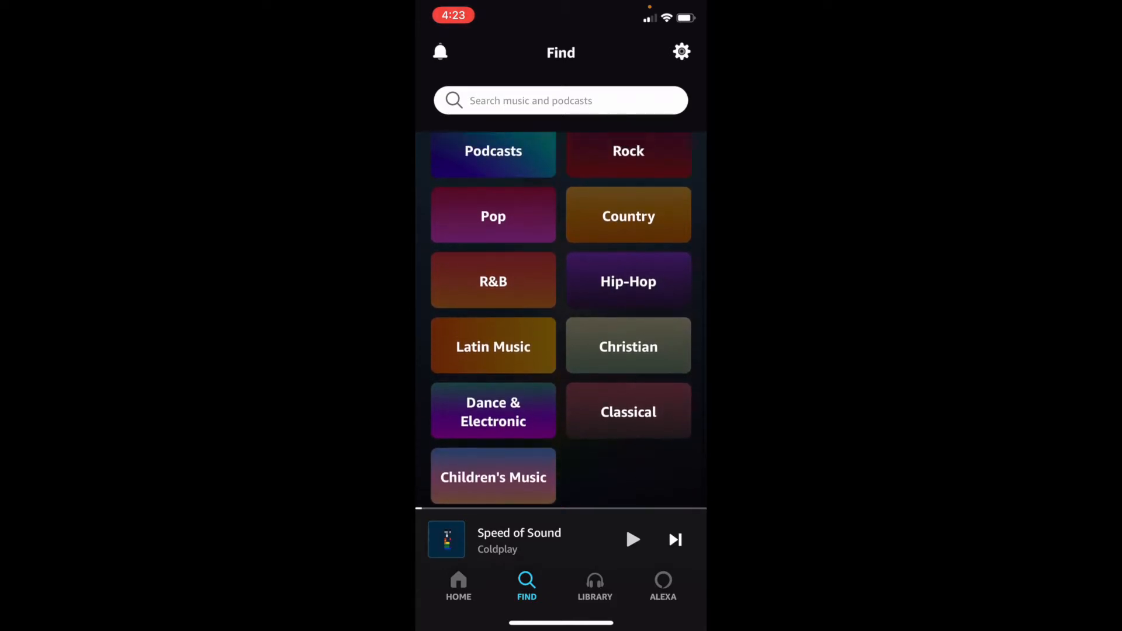
pyautogui.scroll(-3)
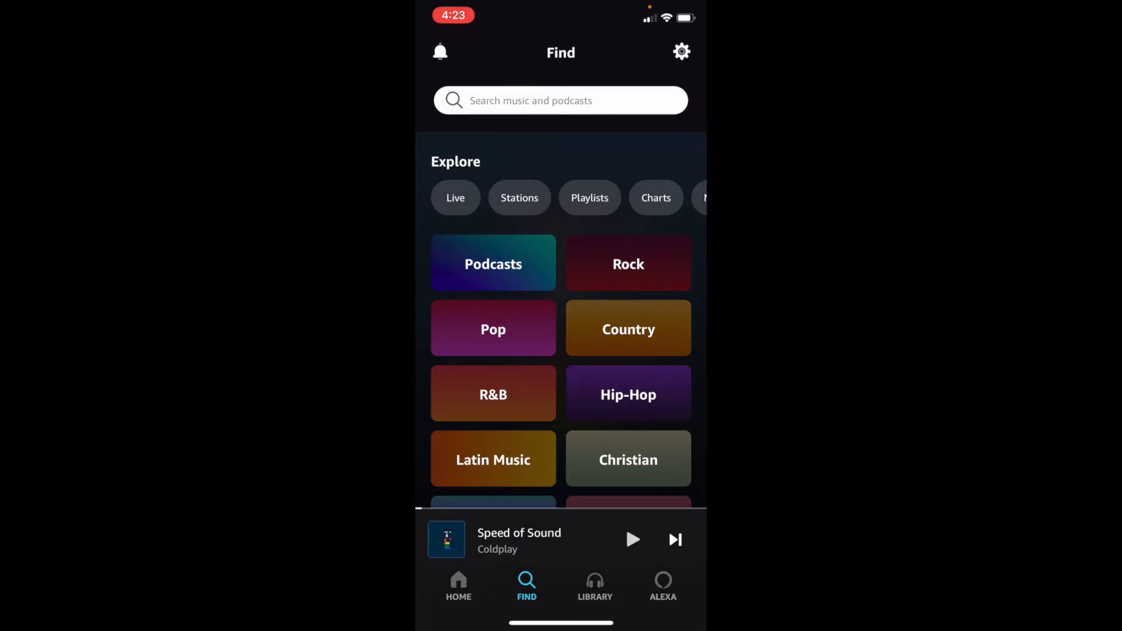
pyautogui.click(492, 328)
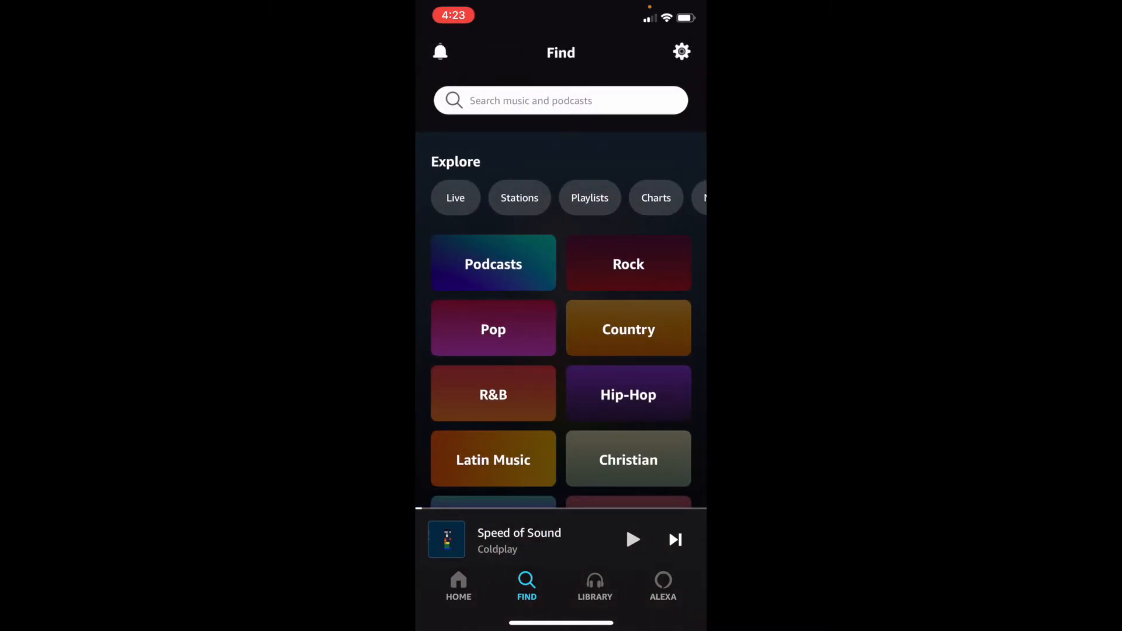
# Expand Speed of Sound into the full player and play it briefly.
pyautogui.click(519, 540)
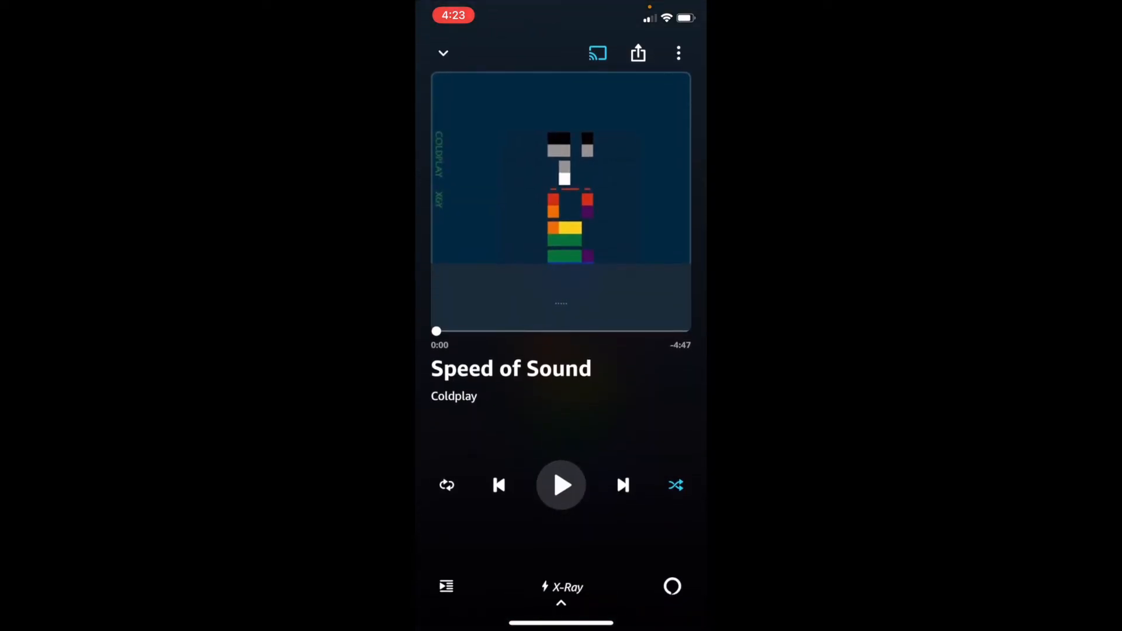
pyautogui.click(560, 485)
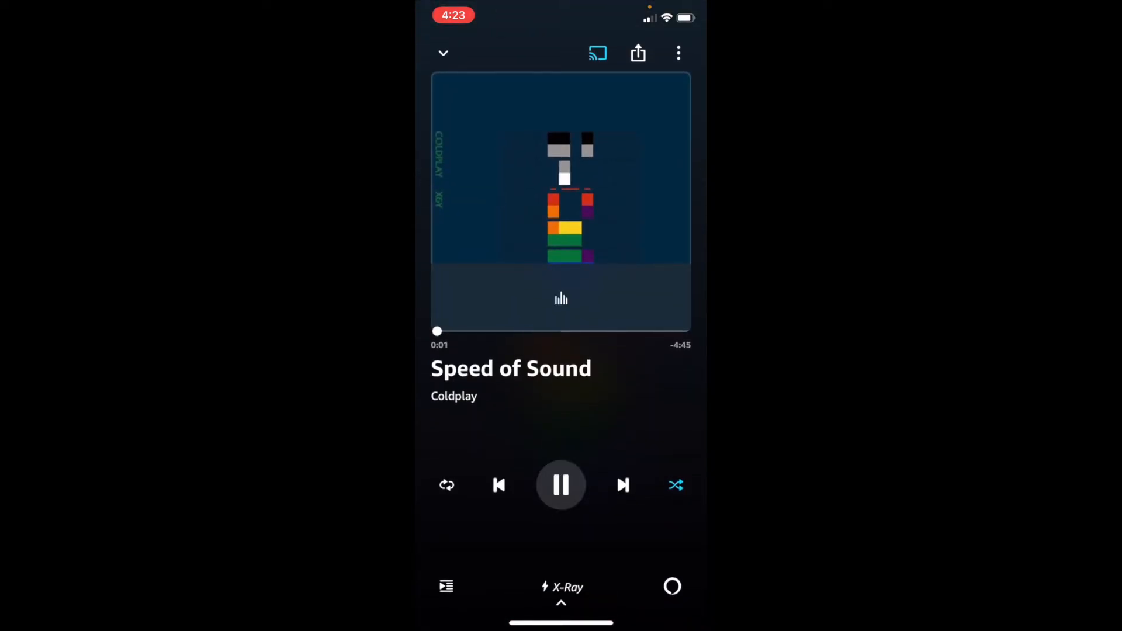
pyautogui.click(560, 486)
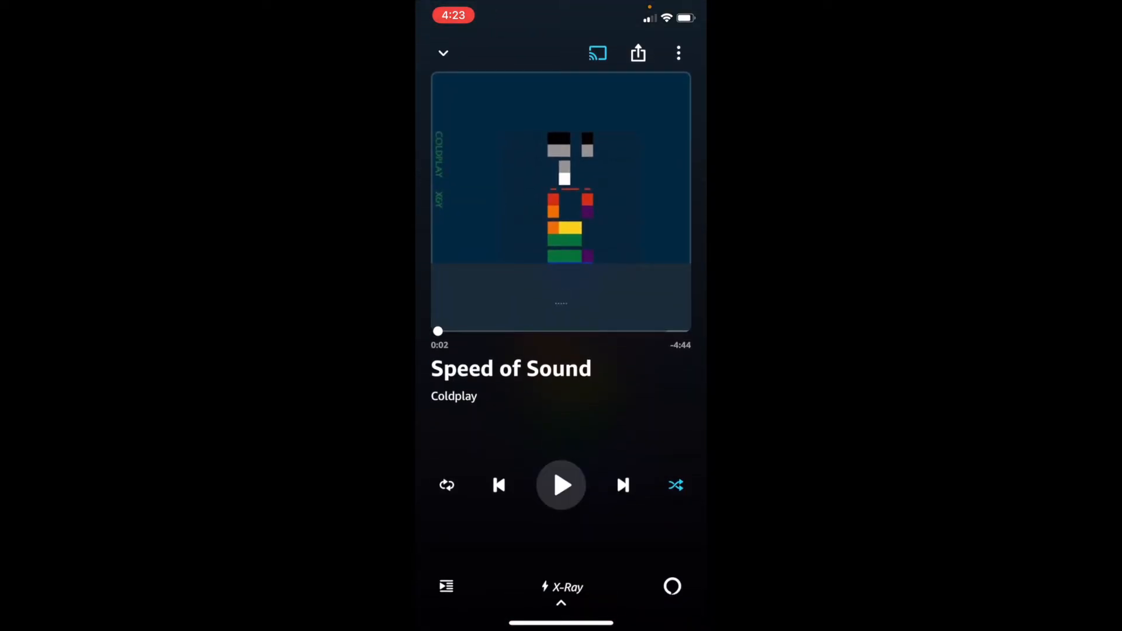
# Follow the song's full-screen lyrics with playback, then return to the player.
pyautogui.click(561, 591)
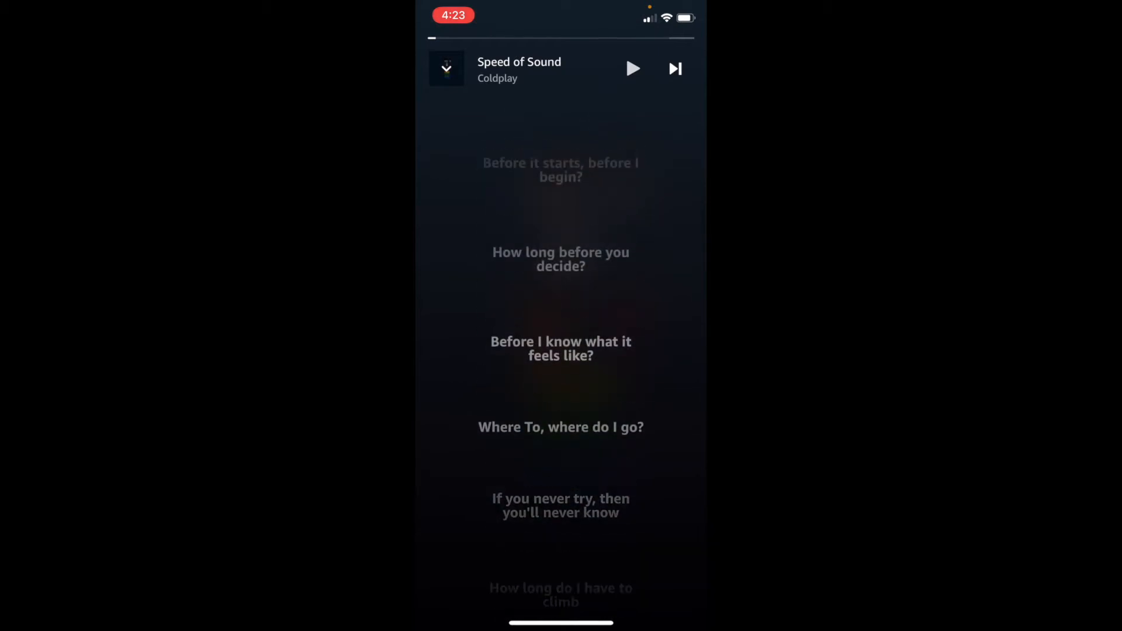
pyautogui.click(632, 69)
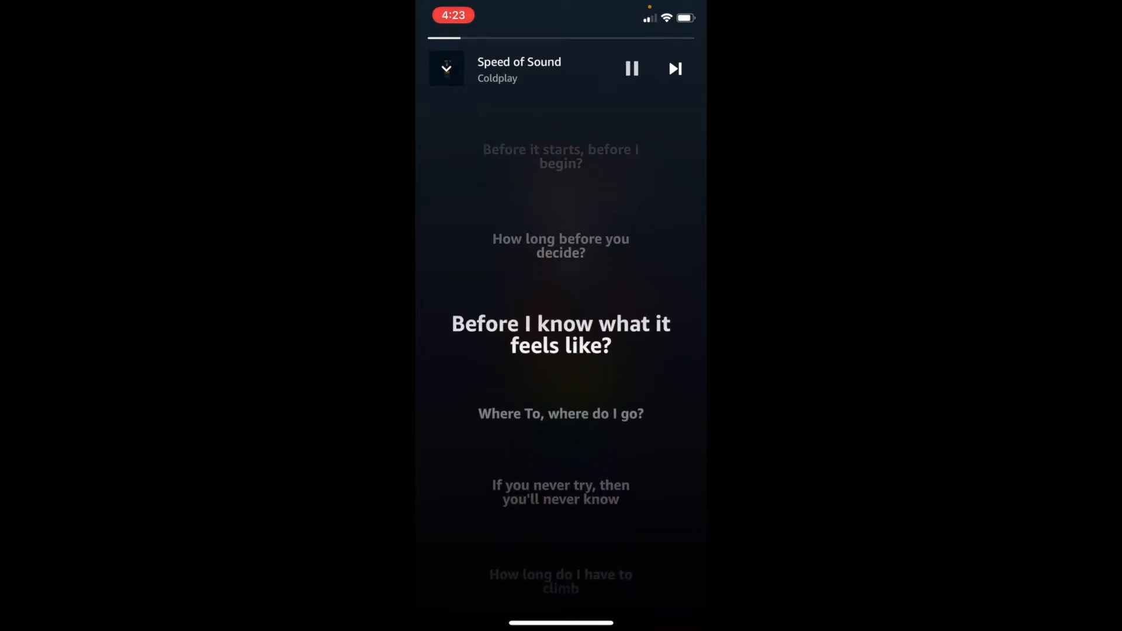
pyautogui.click(632, 69)
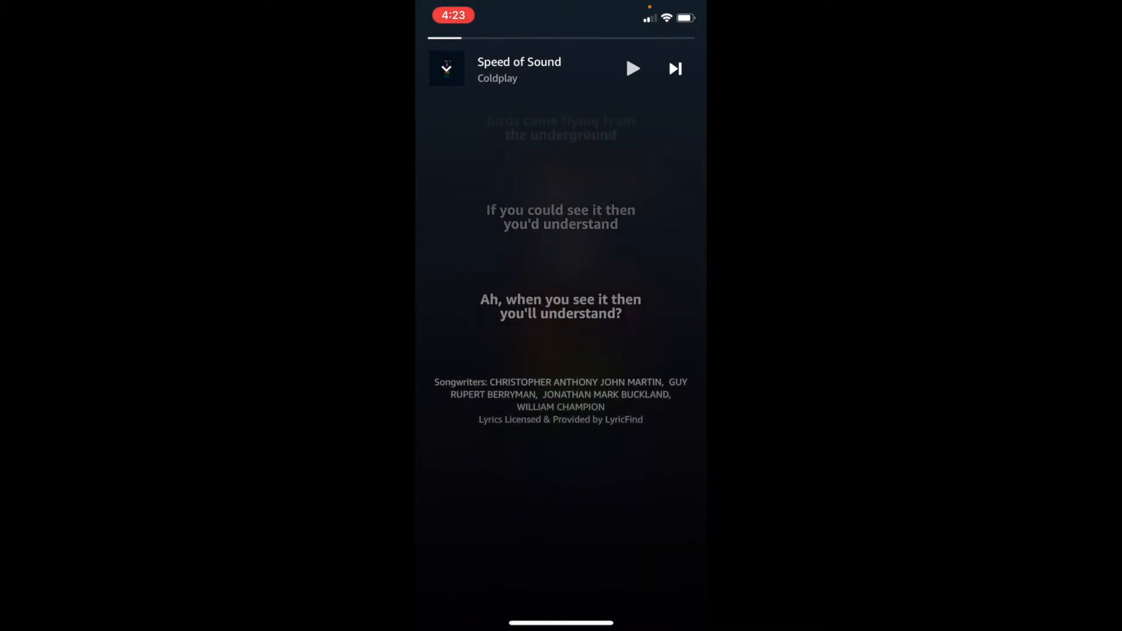
pyautogui.click(445, 69)
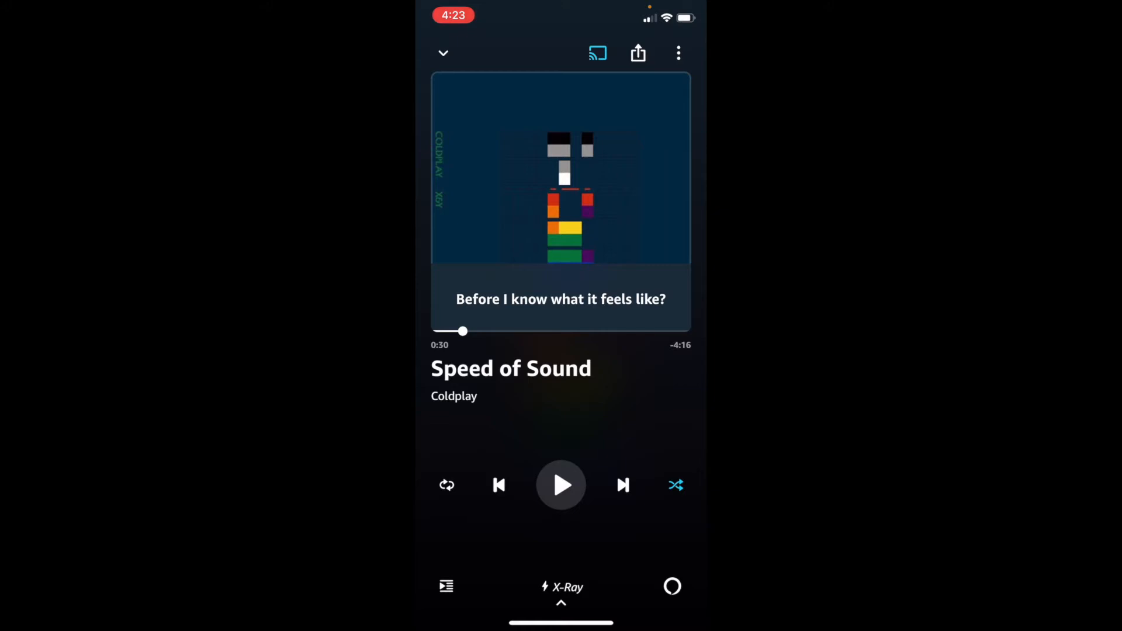
pyautogui.click(447, 485)
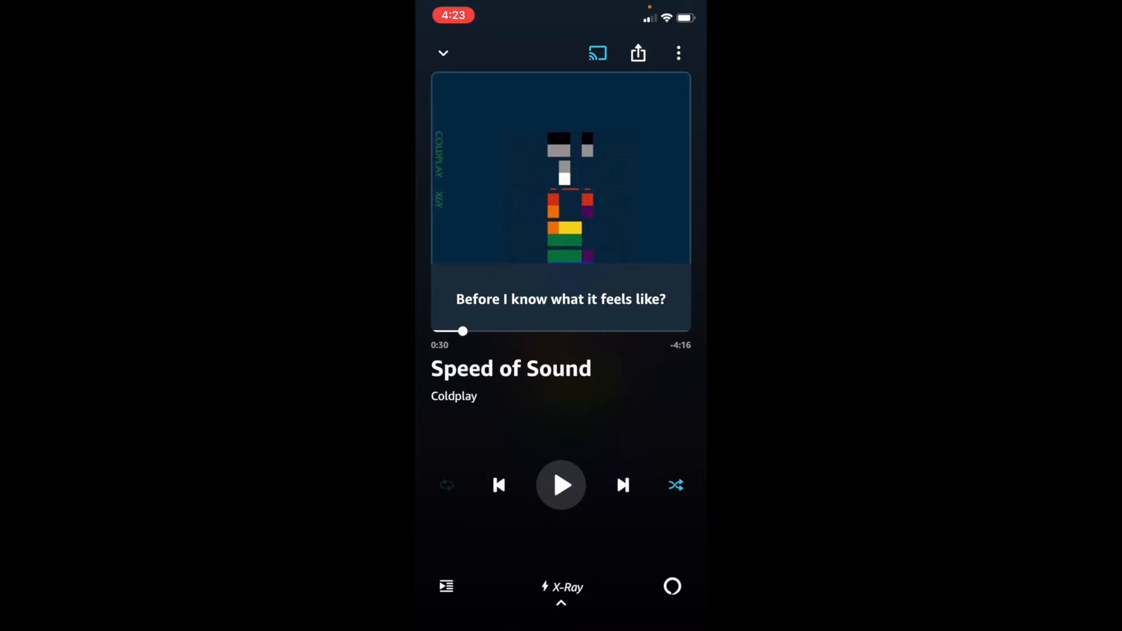
pyautogui.click(447, 485)
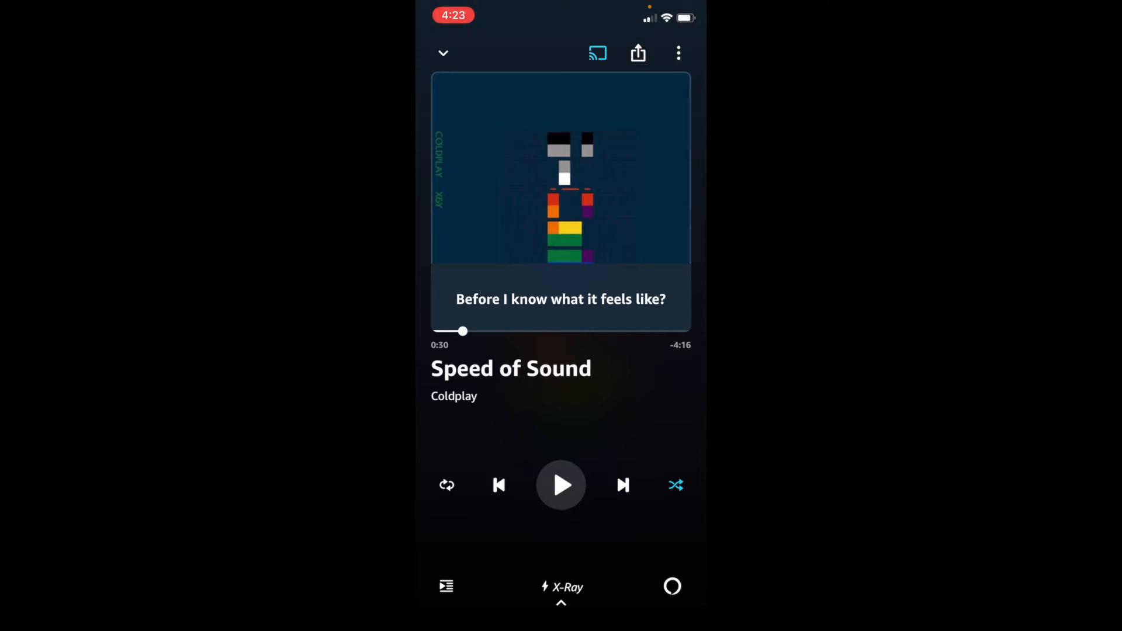
pyautogui.click(443, 53)
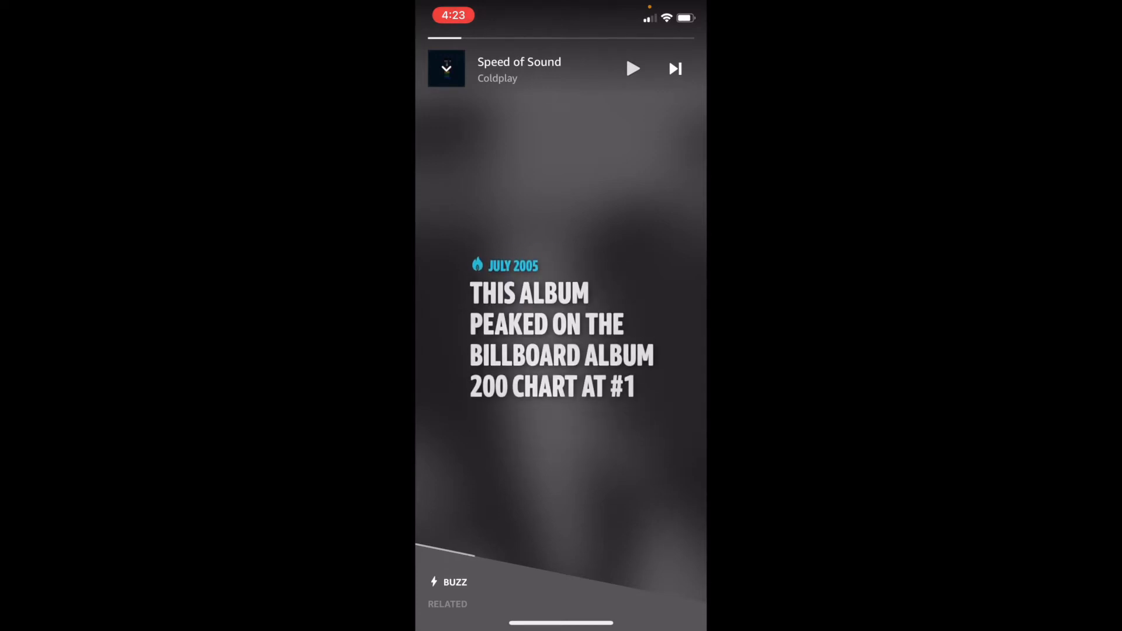
pyautogui.scroll(3)
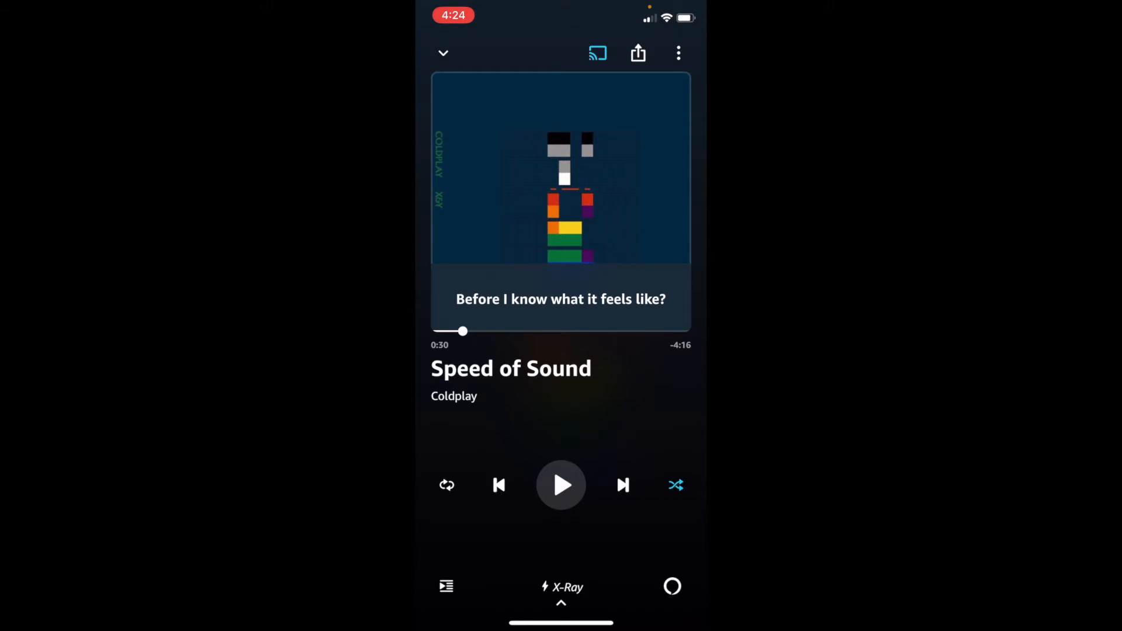
# Check the casting device list and sharing choices, then bring up Speed of Sound's more-options menu.
pyautogui.click(597, 53)
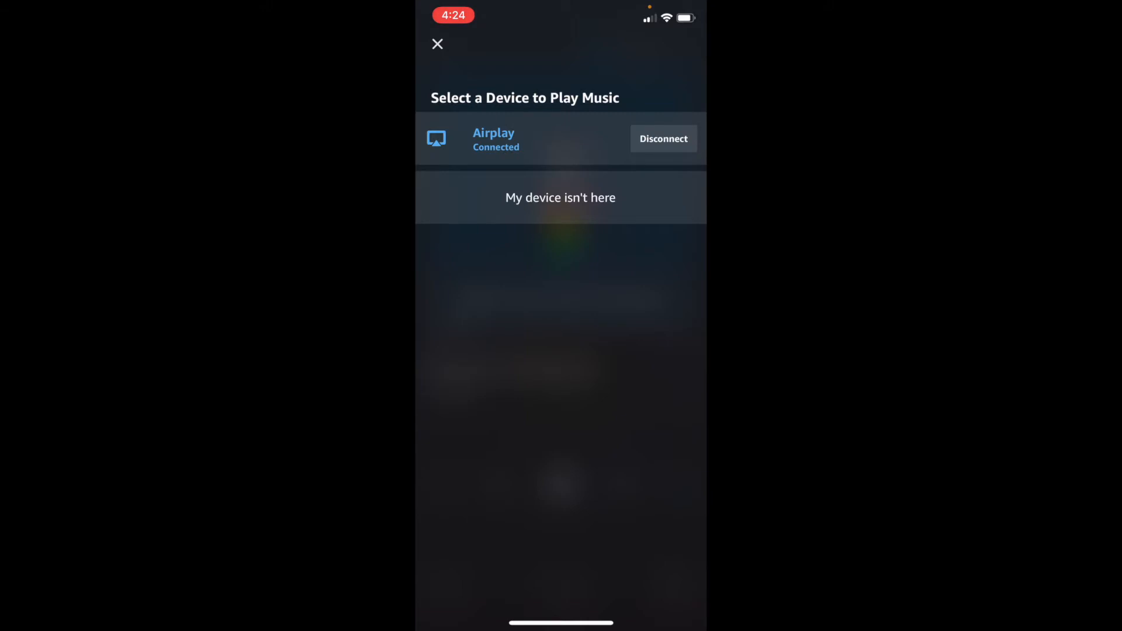
pyautogui.click(437, 43)
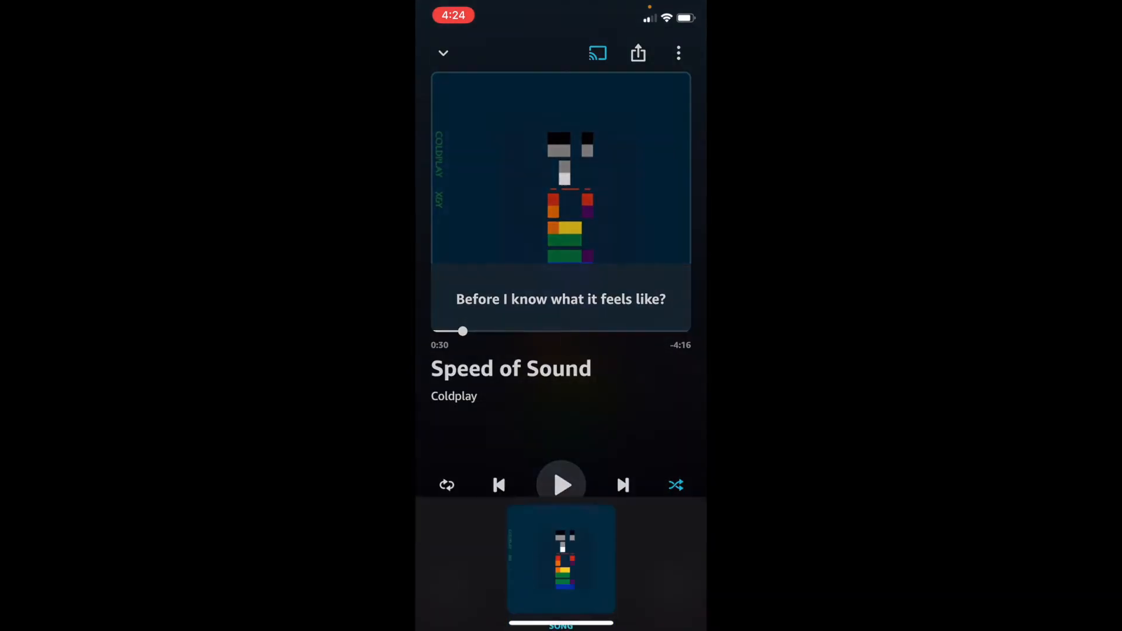
pyautogui.click(637, 53)
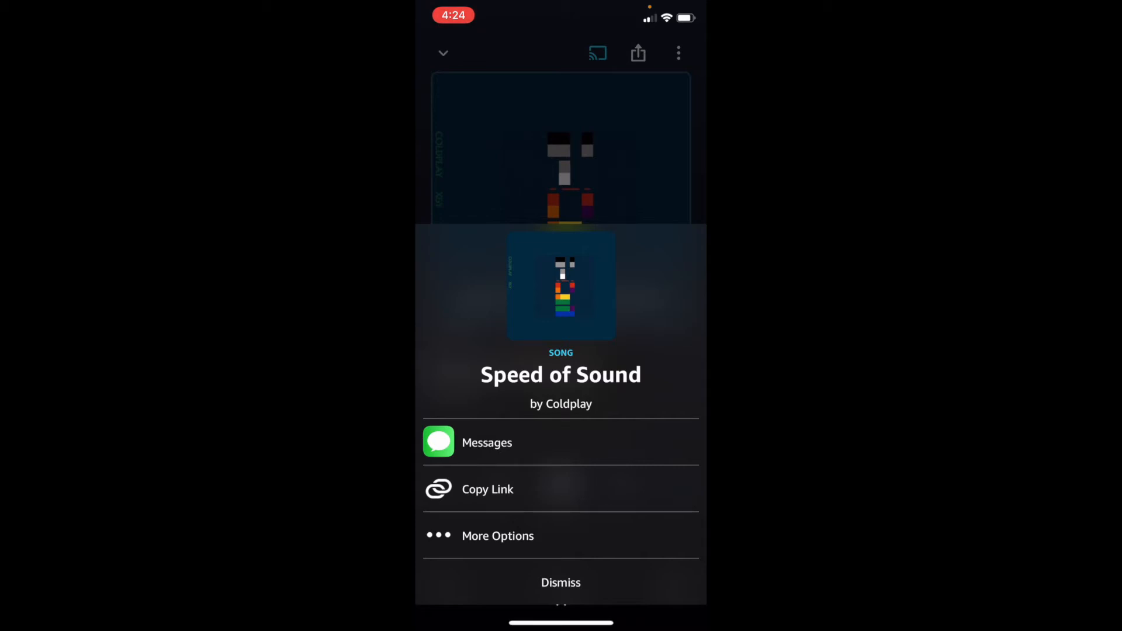
pyautogui.click(498, 535)
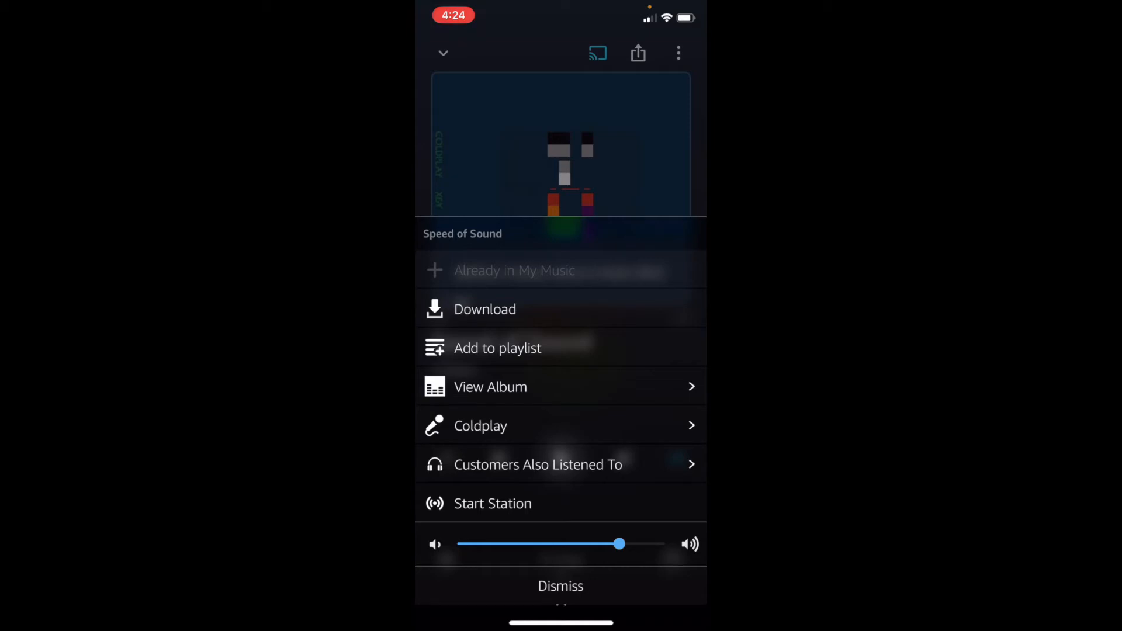
# Scroll the Add to Playlist picker, start a new playlist, then cancel the Create New Playlist dialog.
pyautogui.click(497, 349)
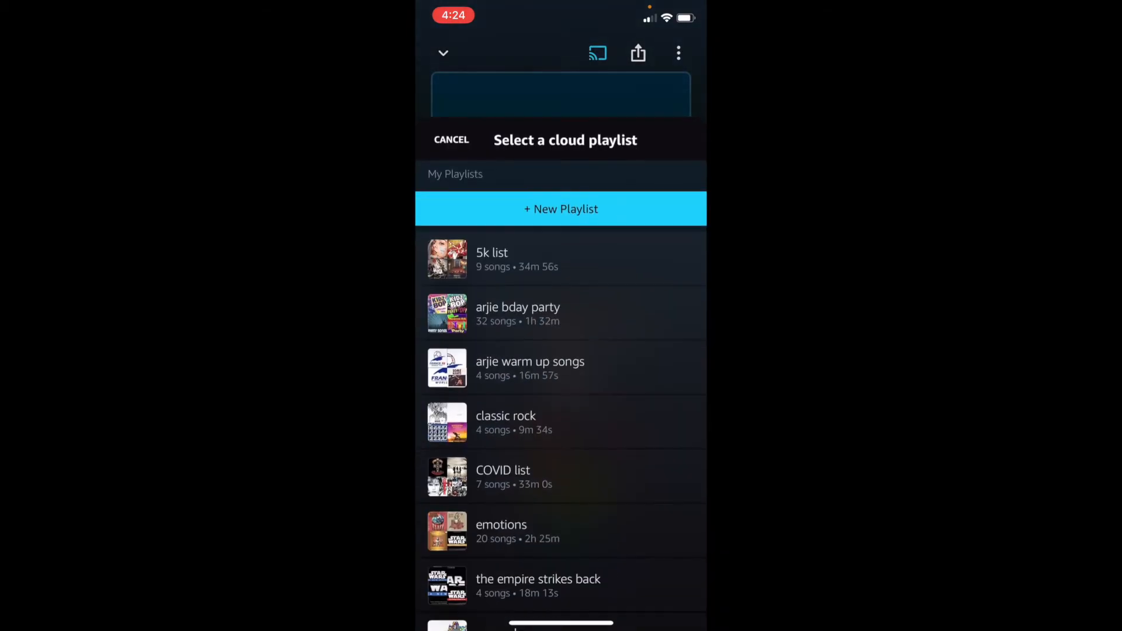
pyautogui.scroll(3)
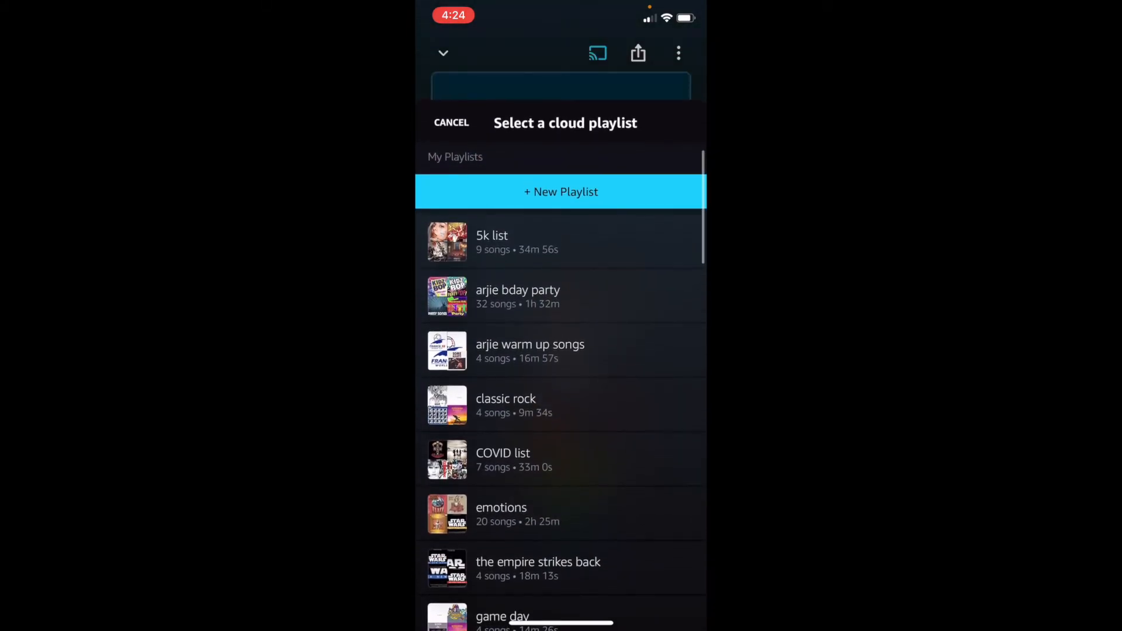
pyautogui.scroll(3)
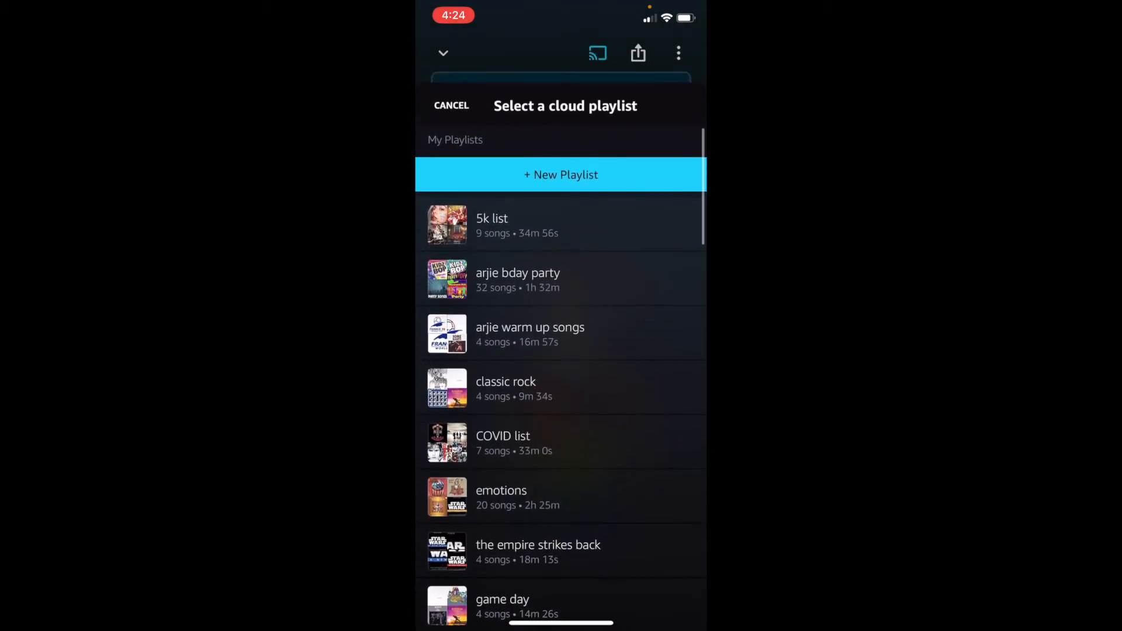
pyautogui.scroll(3)
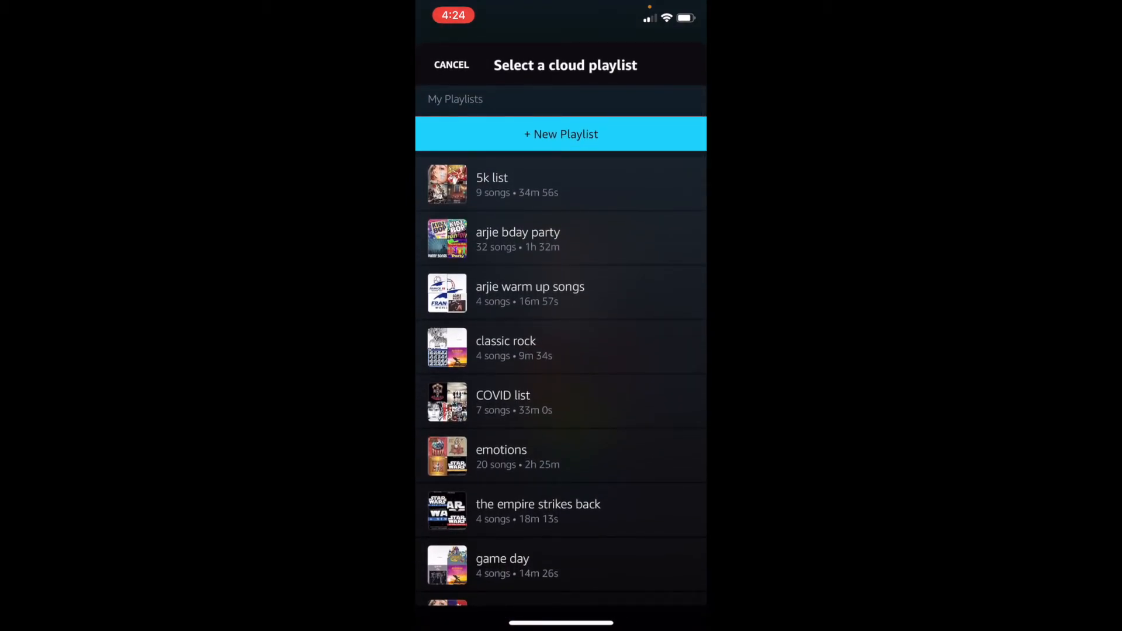
pyautogui.click(560, 133)
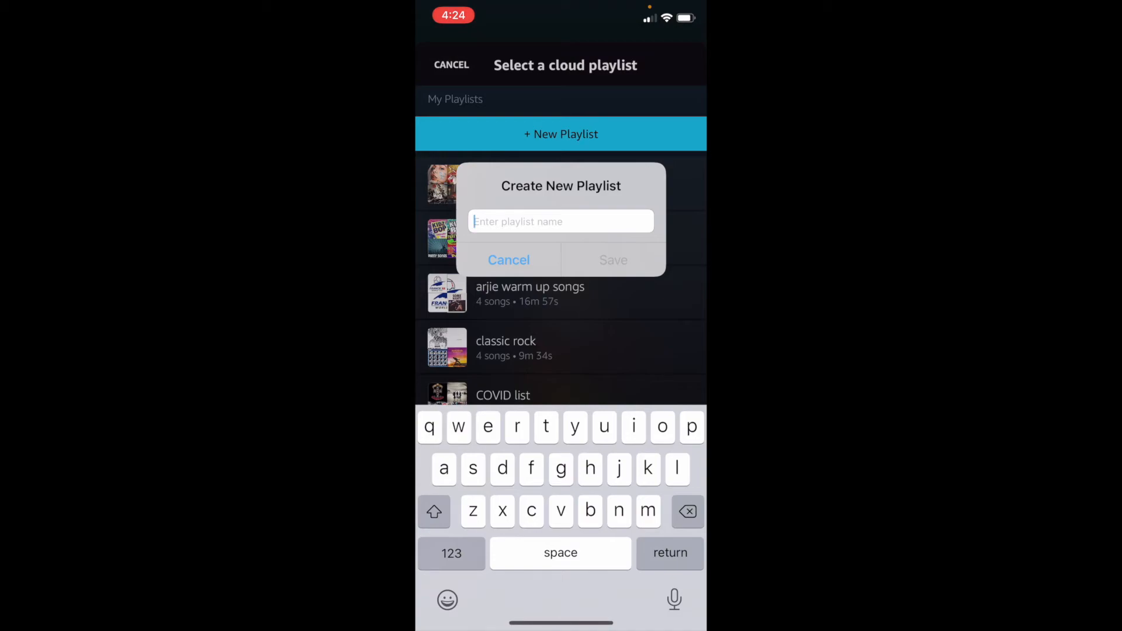
pyautogui.click(508, 260)
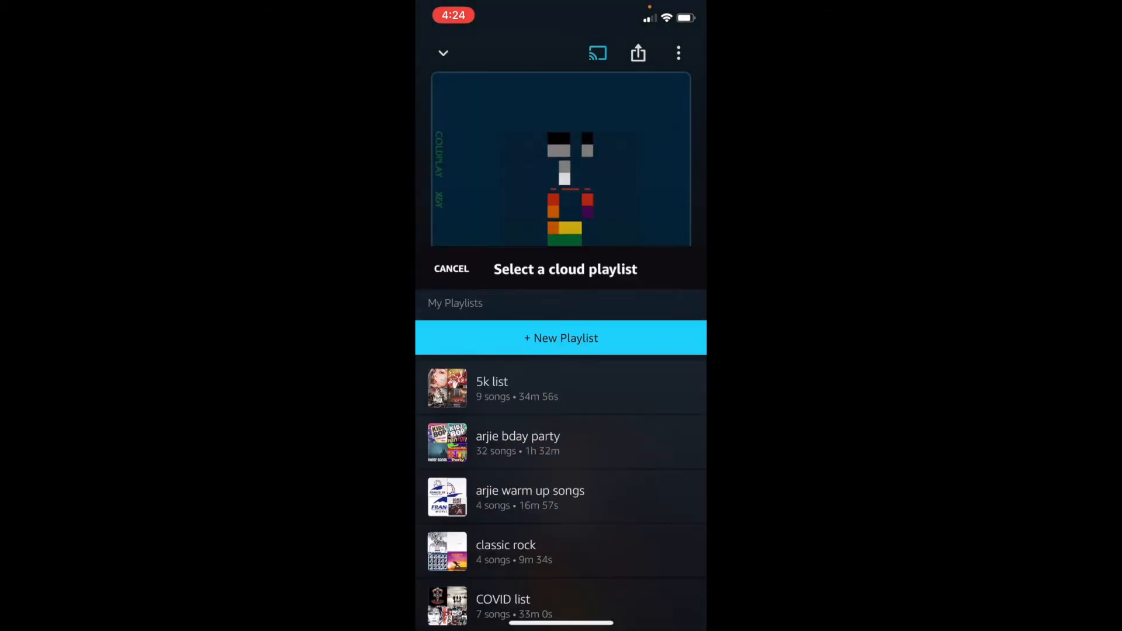
# Leave the player and open the arjie bday party playlist from Library > Playlists.
pyautogui.click(451, 269)
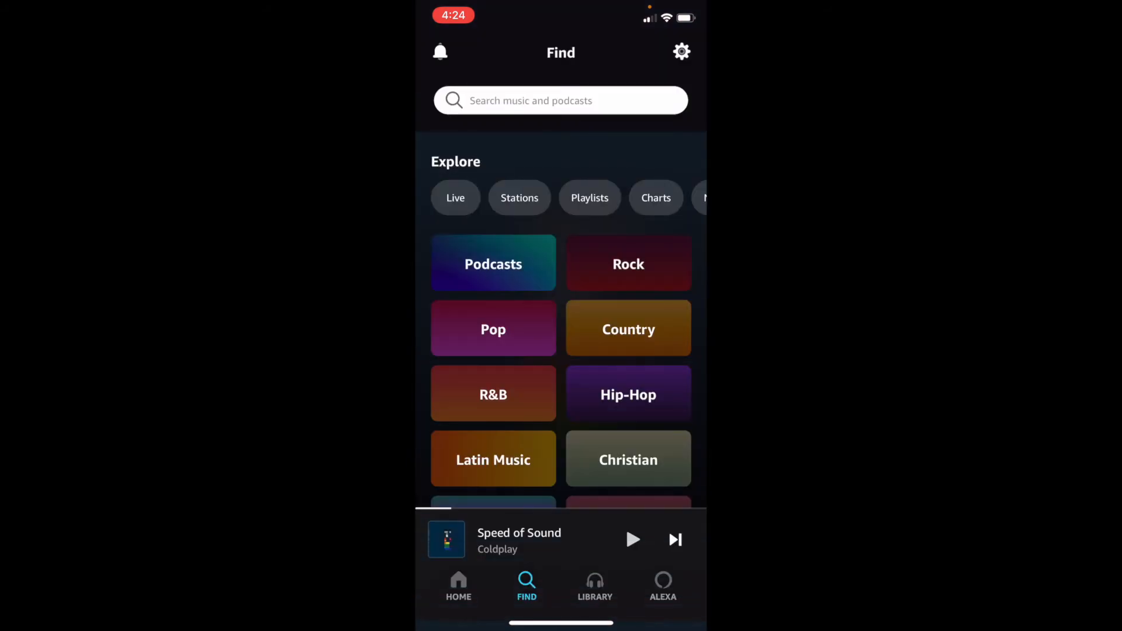
pyautogui.click(595, 587)
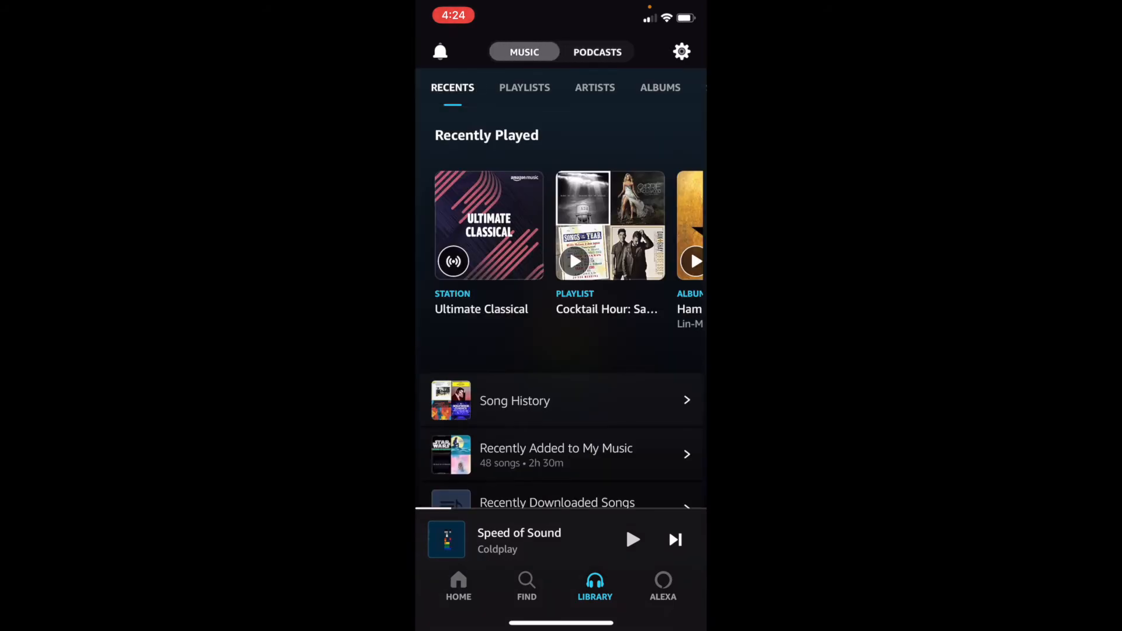
pyautogui.click(524, 88)
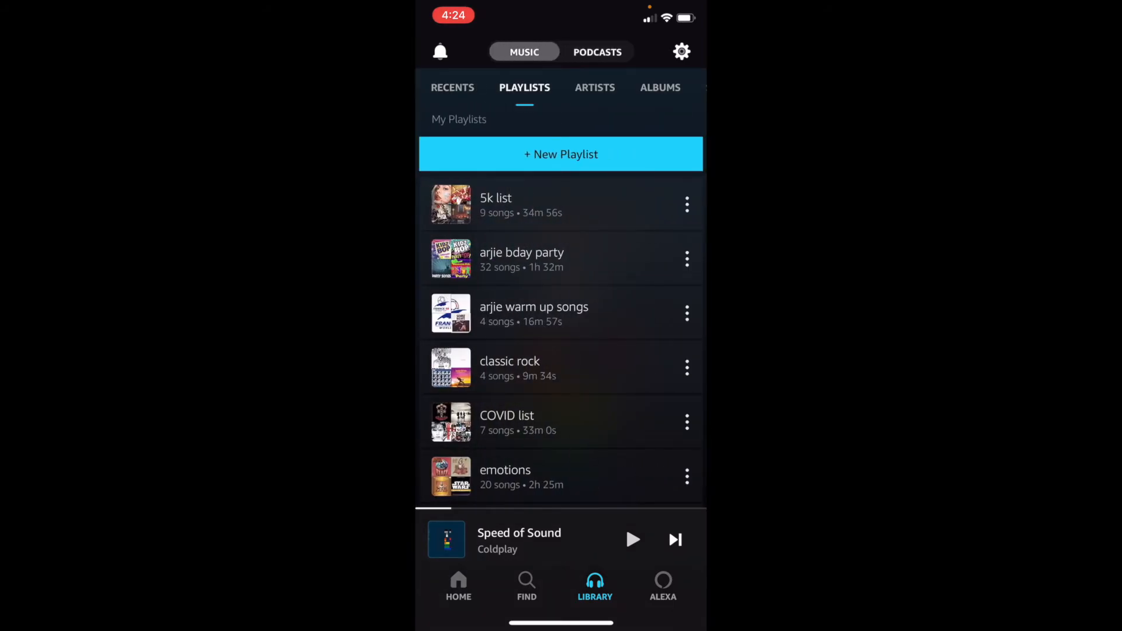
pyautogui.click(521, 257)
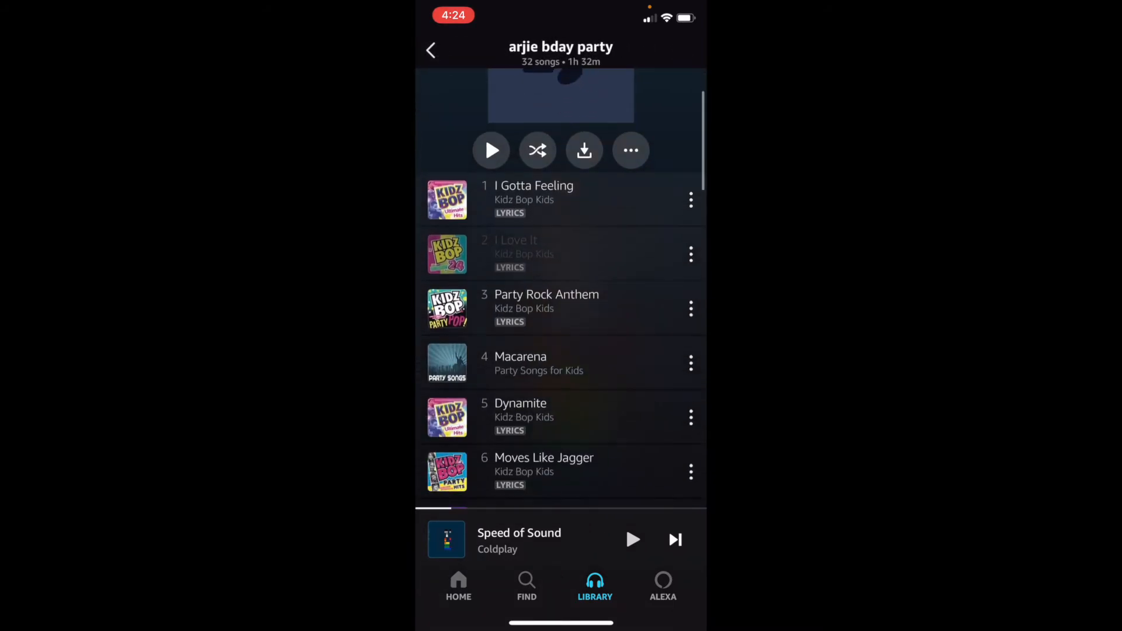
# Scroll through the birthday playlist, view its actions menu, and return to the playlists list.
pyautogui.scroll(3)
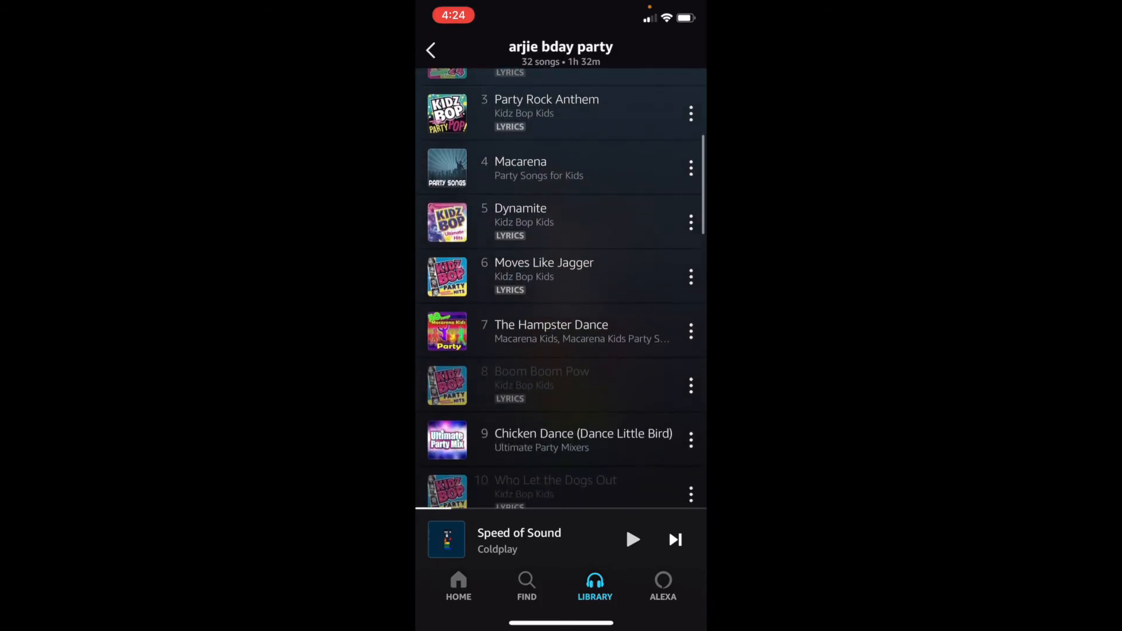
pyautogui.scroll(-3)
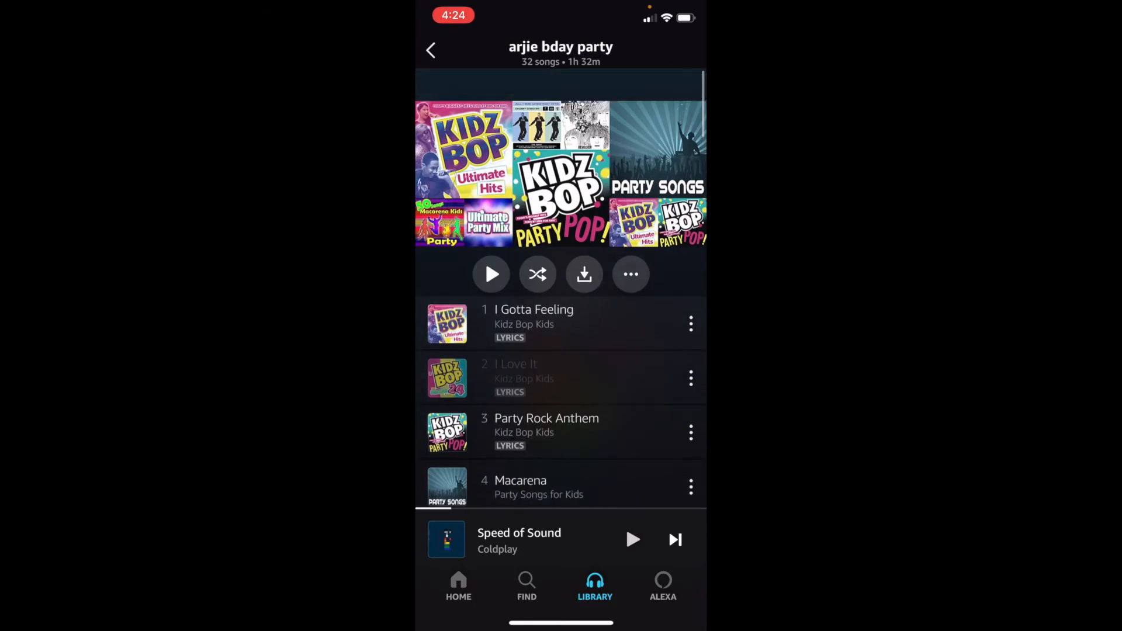
pyautogui.scroll(3)
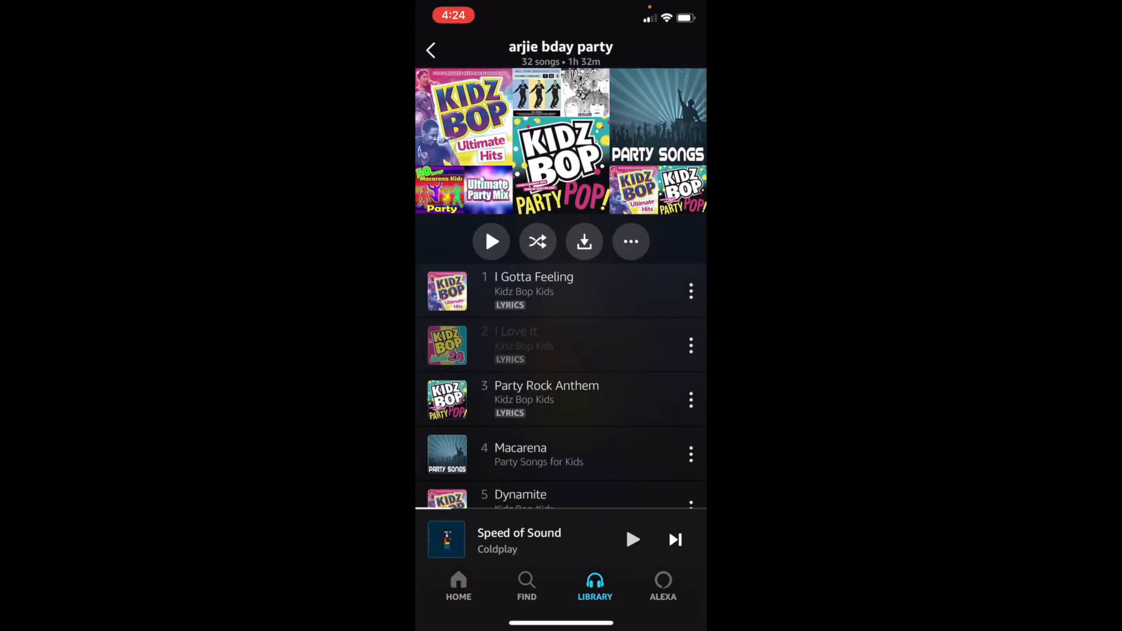
pyautogui.click(630, 241)
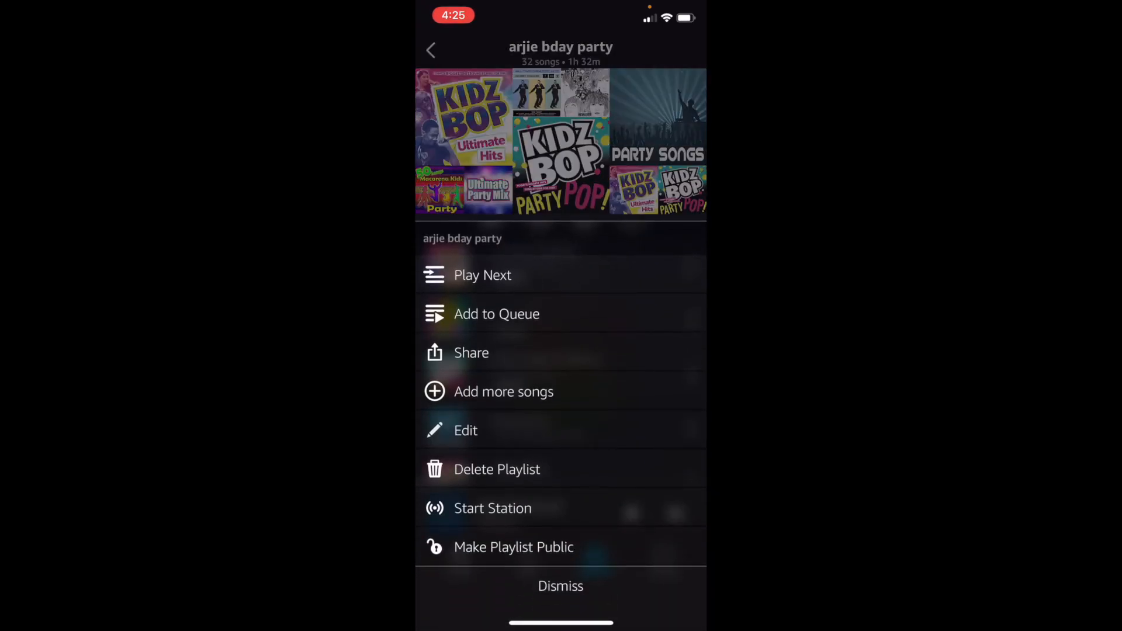
pyautogui.click(560, 586)
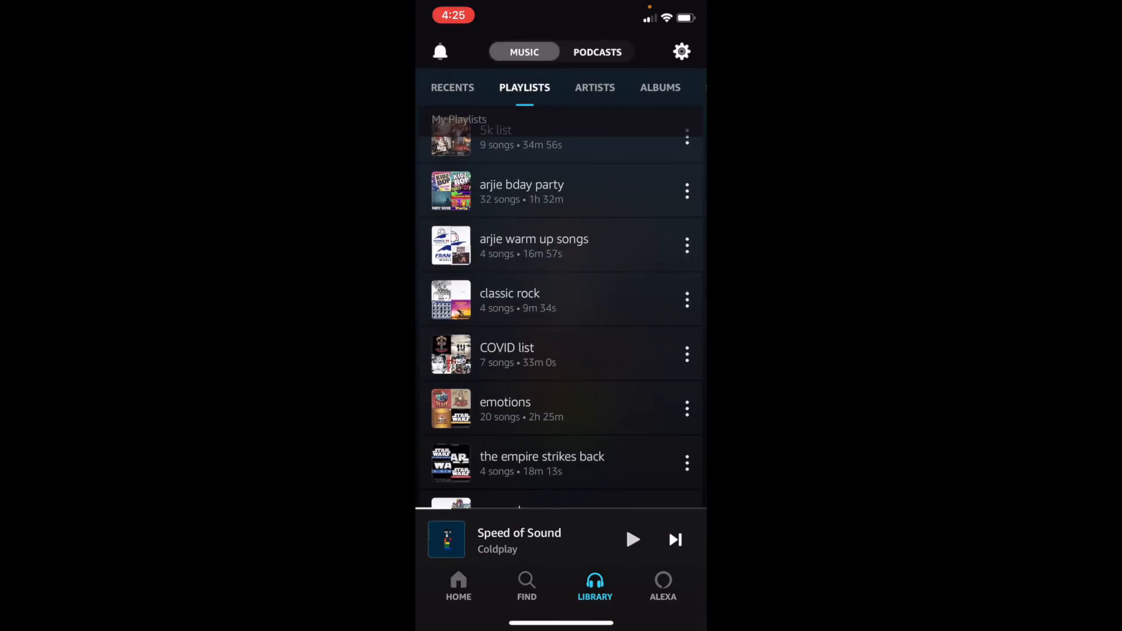
# Bring up the Alexa voice assistant and dismiss its microphone access prompt.
pyautogui.click(662, 586)
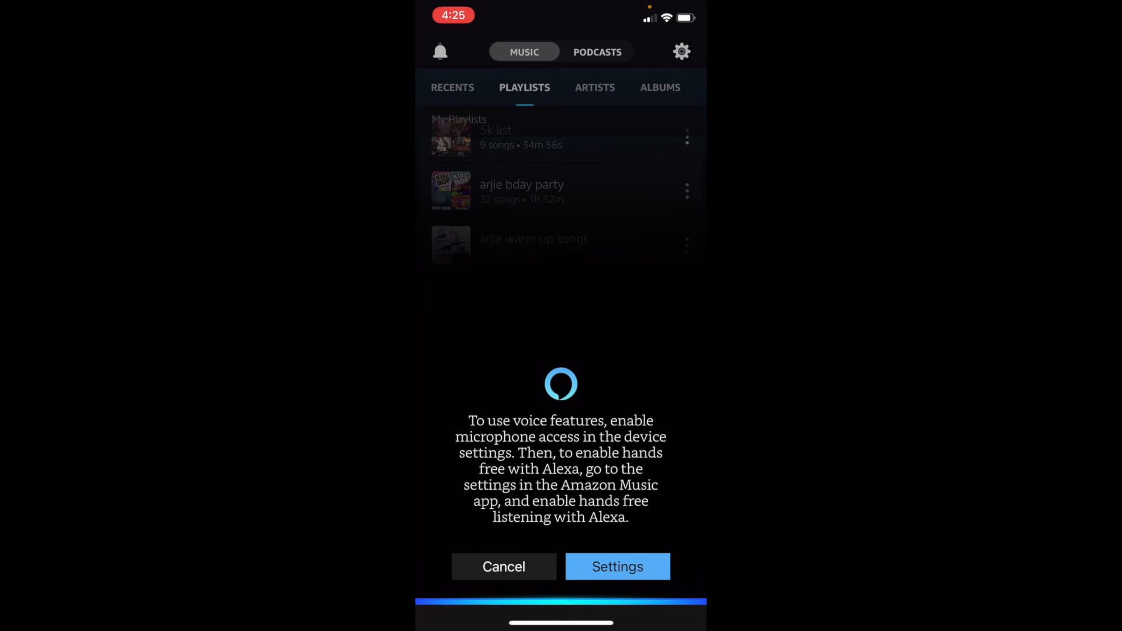
pyautogui.click(503, 567)
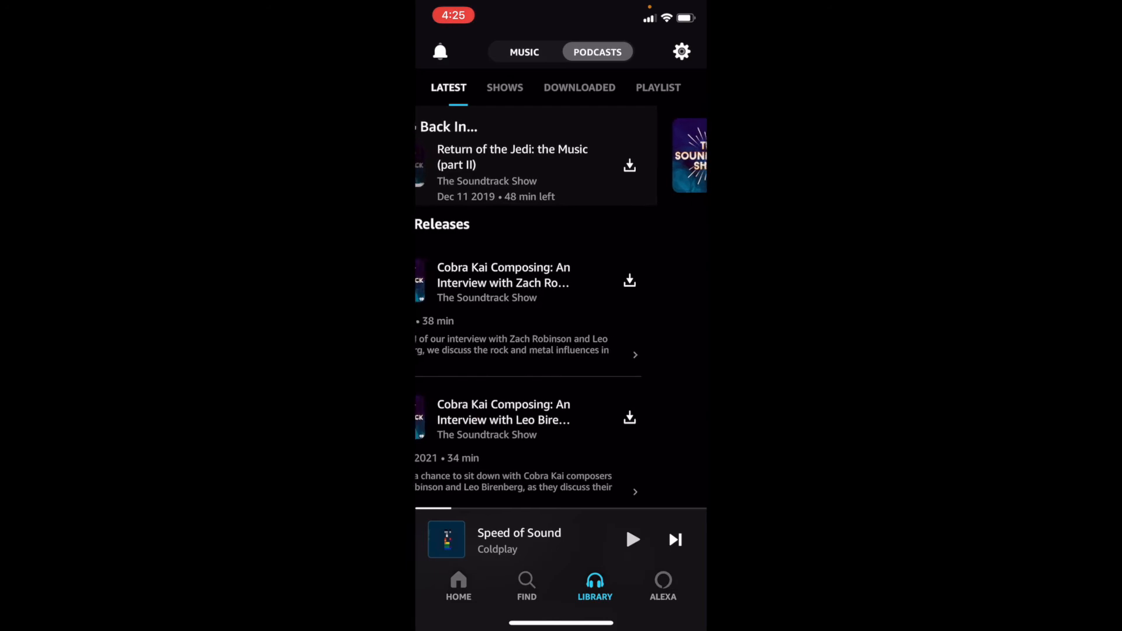
# Check the podcast Shows, Downloaded and Latest tabs, then bring up Amazon Music Options.
pyautogui.click(505, 88)
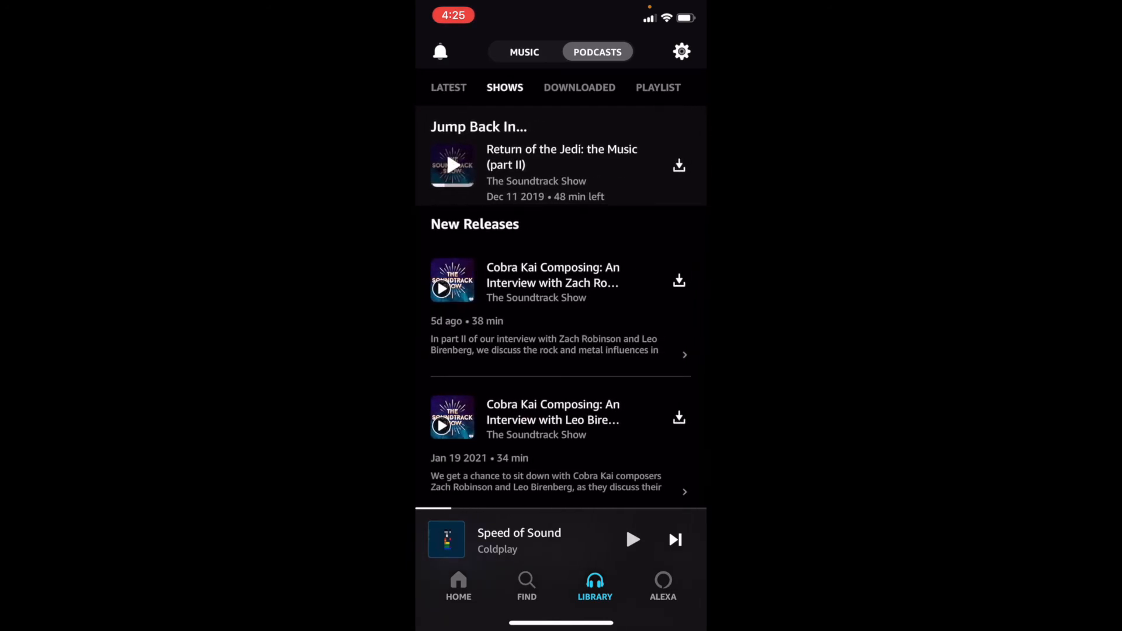
pyautogui.click(578, 88)
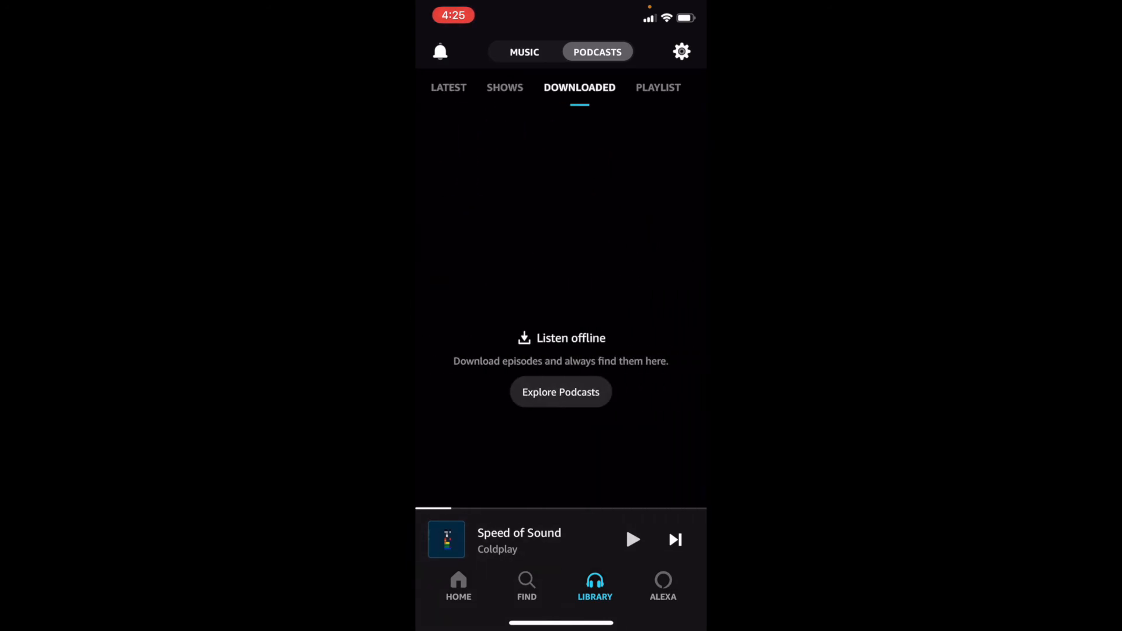
pyautogui.click(449, 88)
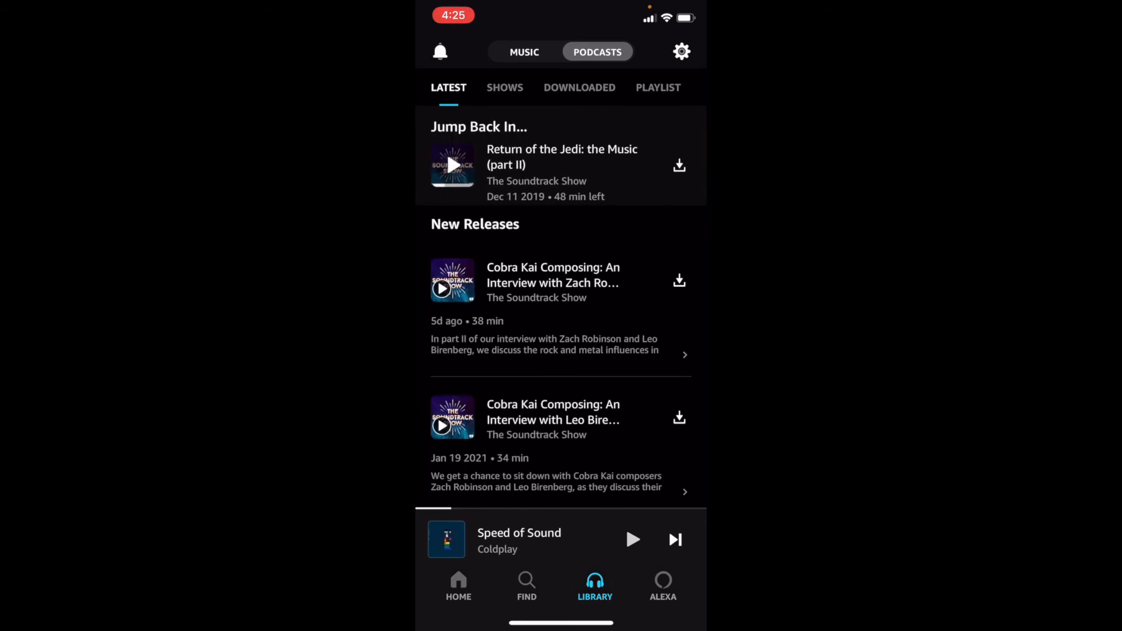
pyautogui.click(681, 50)
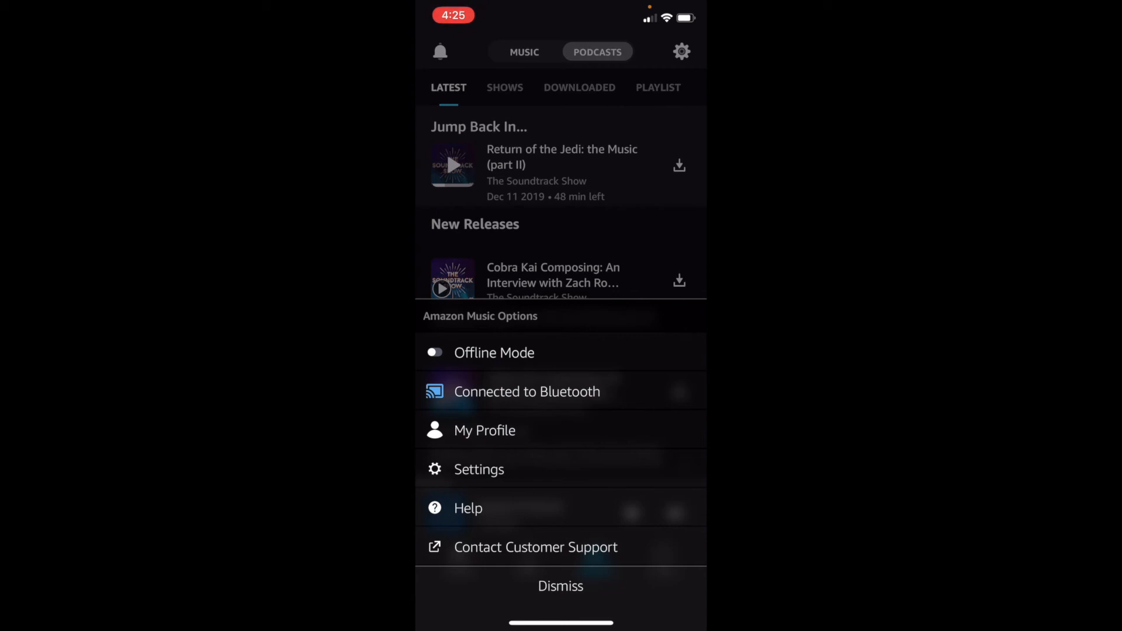
# Dismiss the options sheet unchanged and land on the Find page with its genre categories.
pyautogui.click(560, 585)
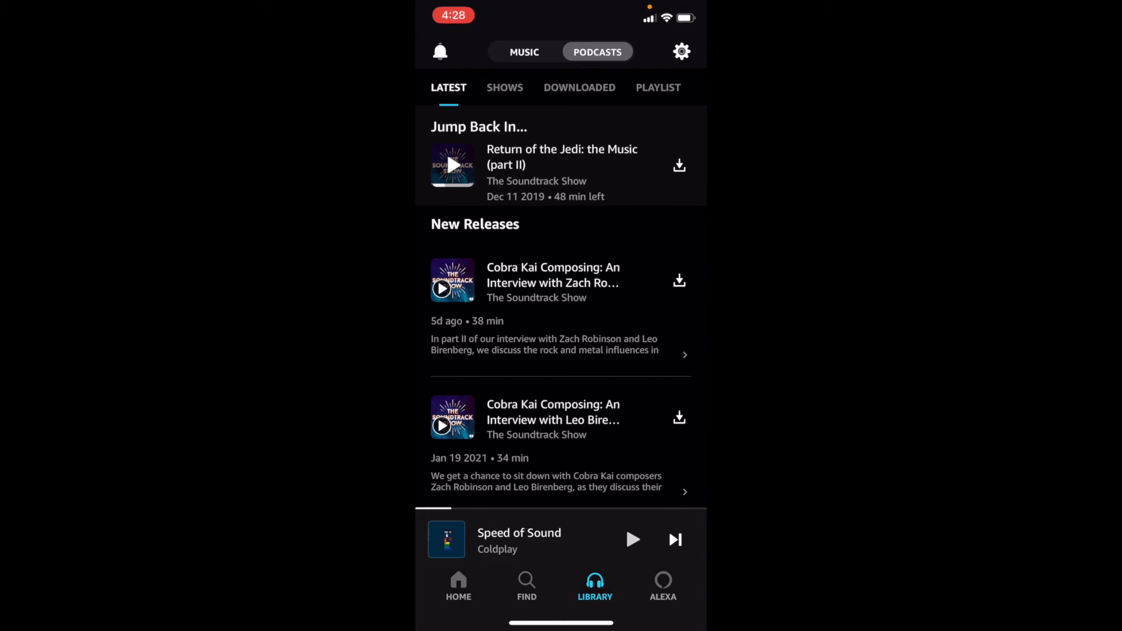
pyautogui.click(526, 586)
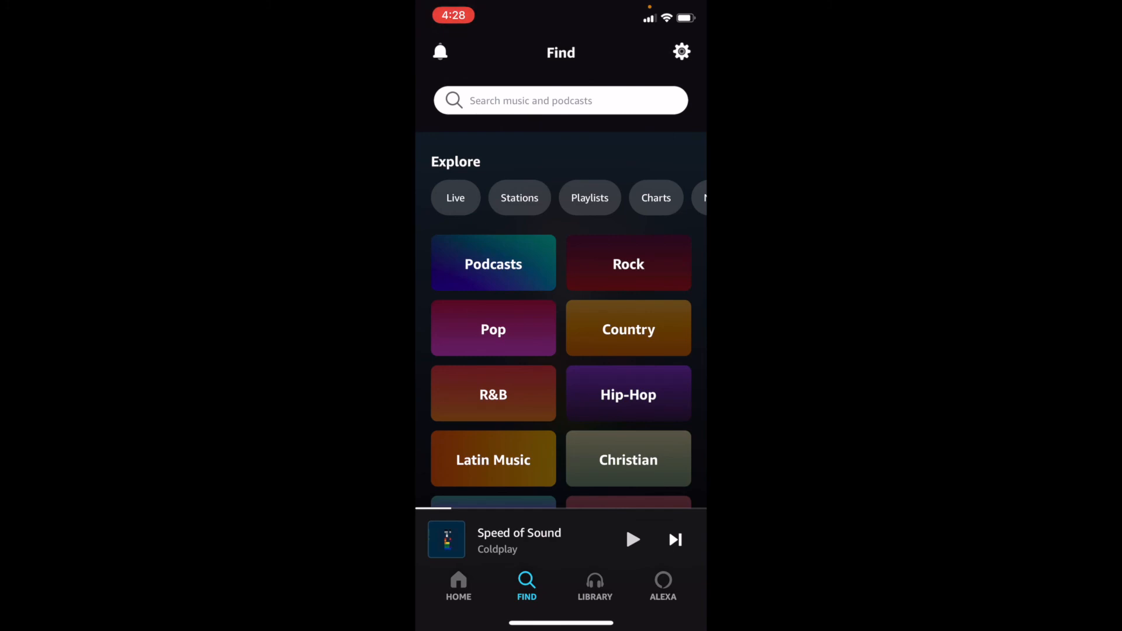
# View the notifications, peek at the My Year in Review 2020 playlist, then return to the home feed.
pyautogui.click(441, 51)
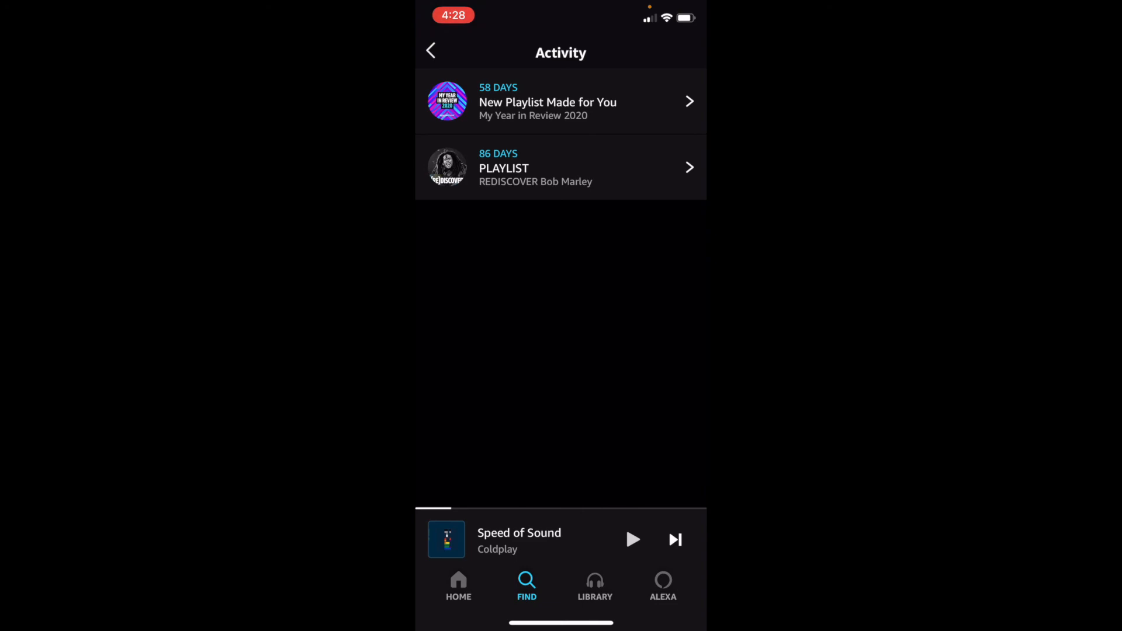
pyautogui.click(560, 101)
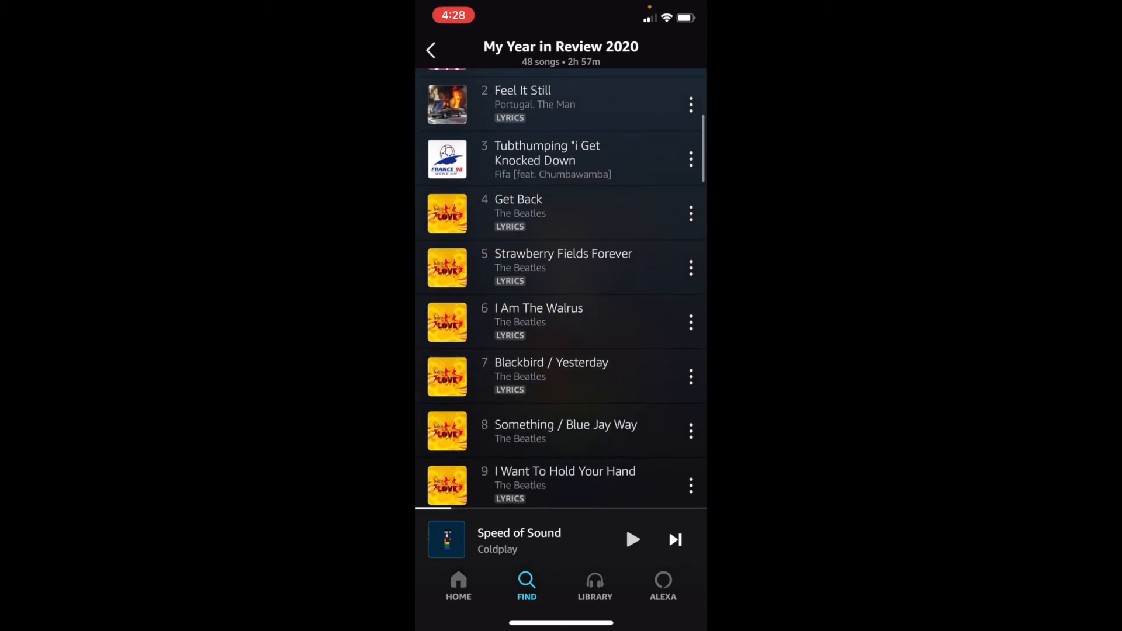
pyautogui.click(526, 586)
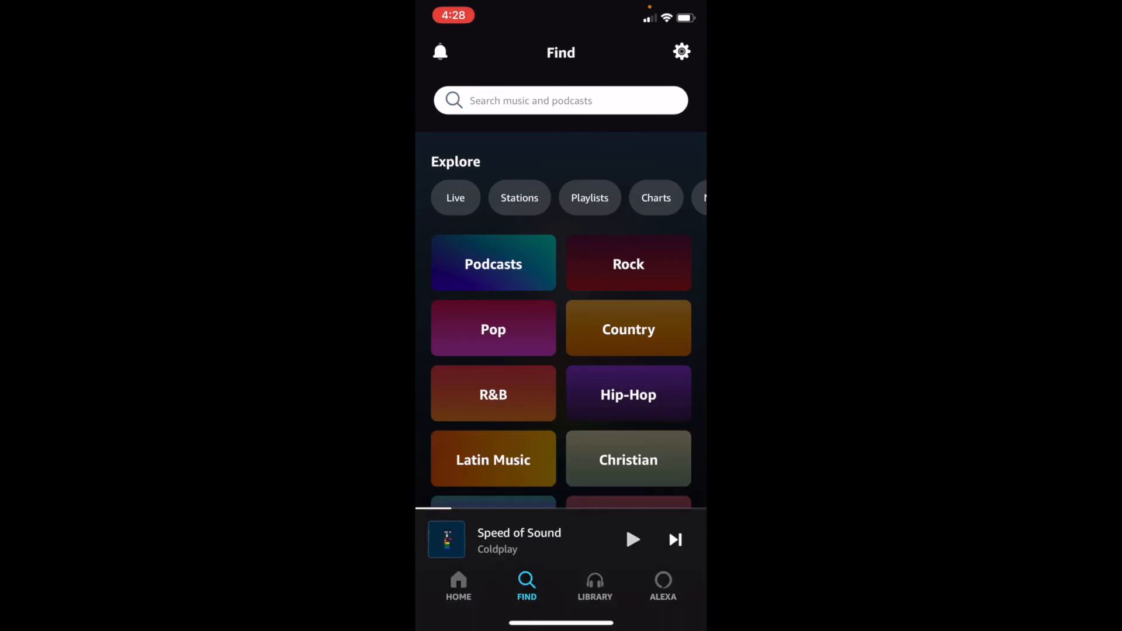
pyautogui.click(458, 585)
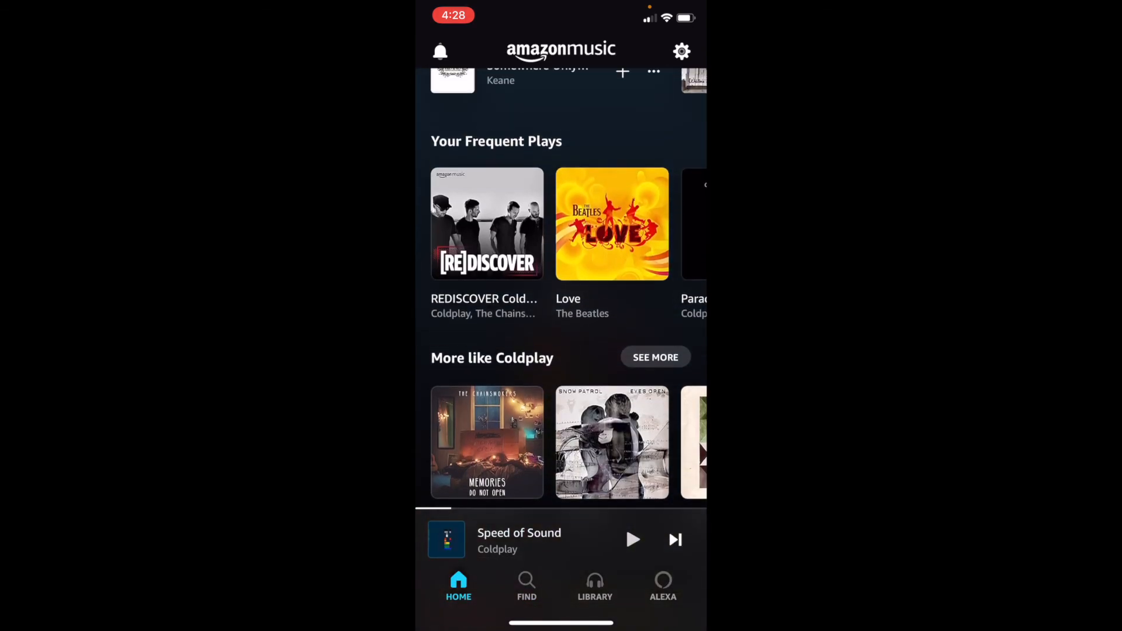